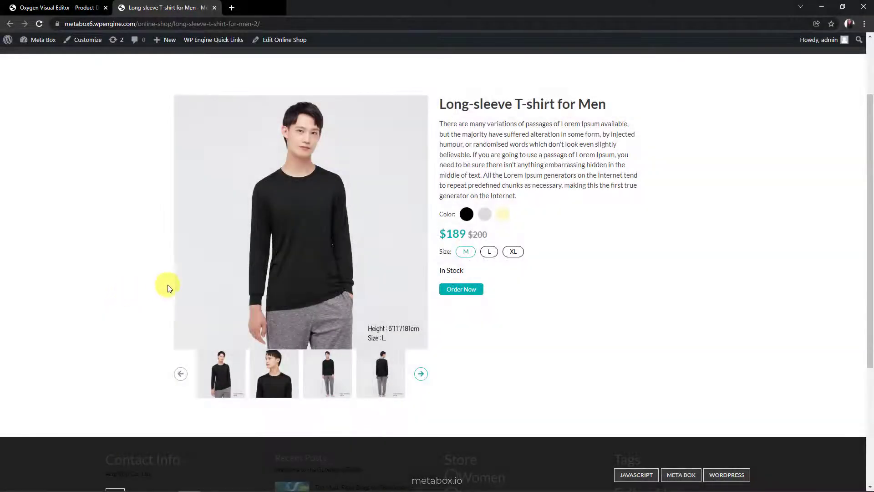
mouse_move(484, 214)
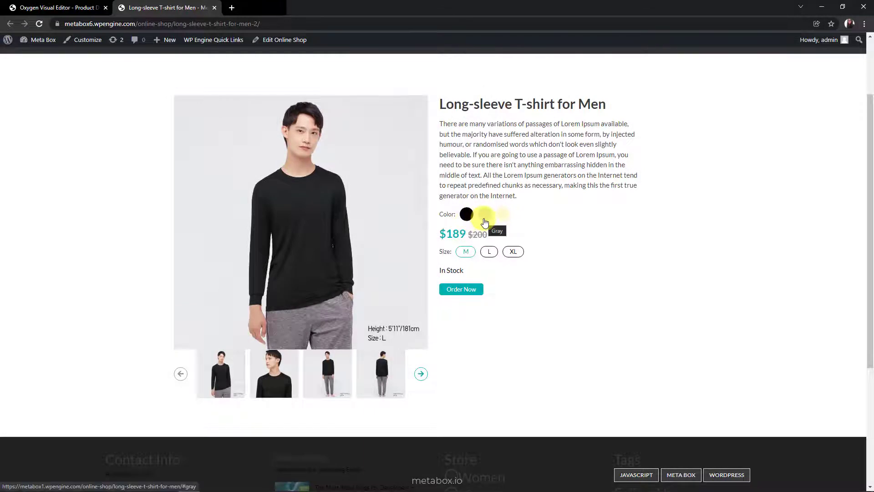
Preview the finished product page: gray, yellow and black swatches and the gallery thumbnails.
left_click(485, 214)
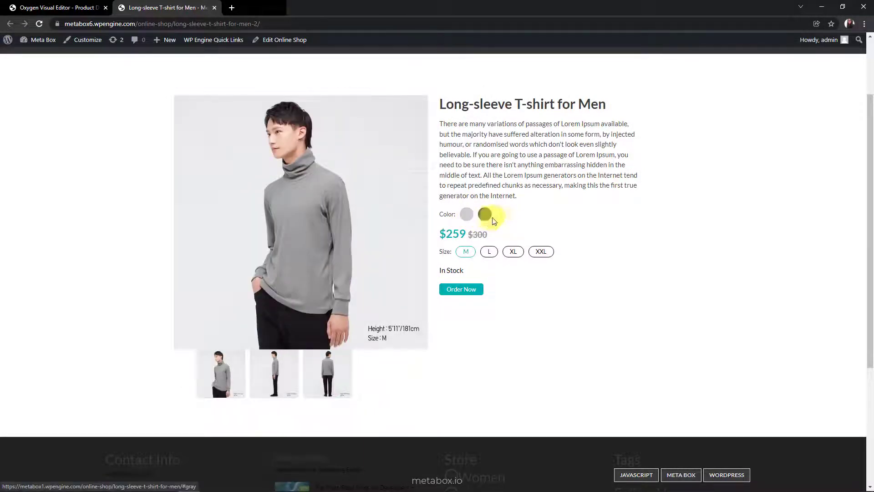
left_click(484, 214)
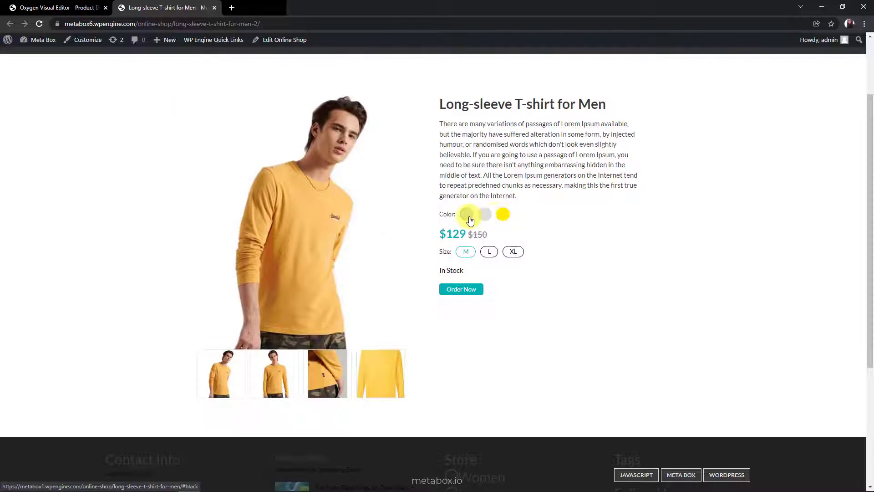
left_click(465, 214)
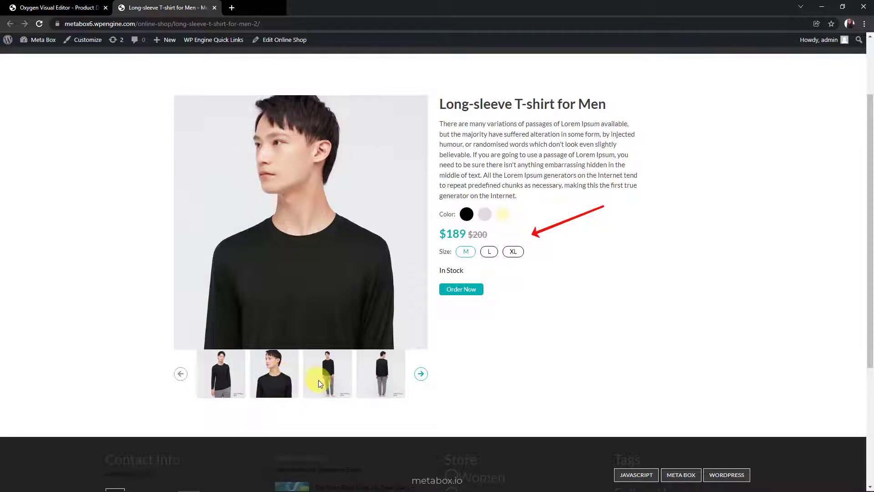
left_click(380, 373)
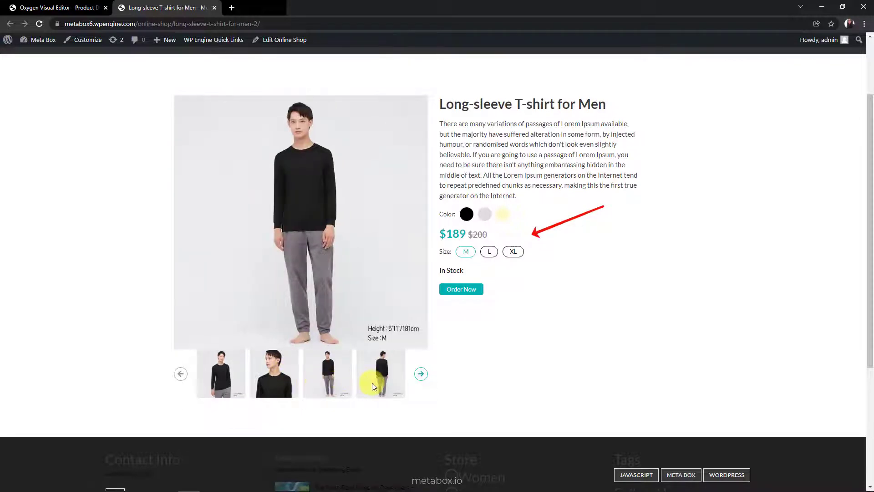
left_click(420, 374)
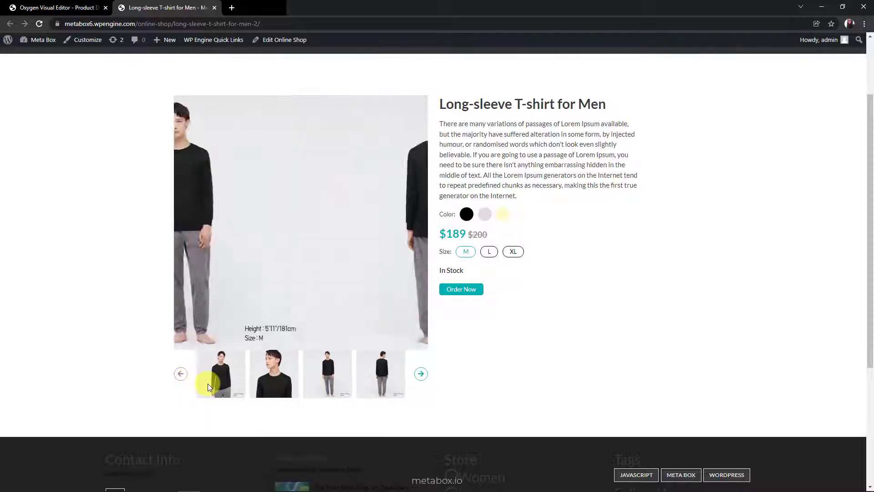
left_click(274, 373)
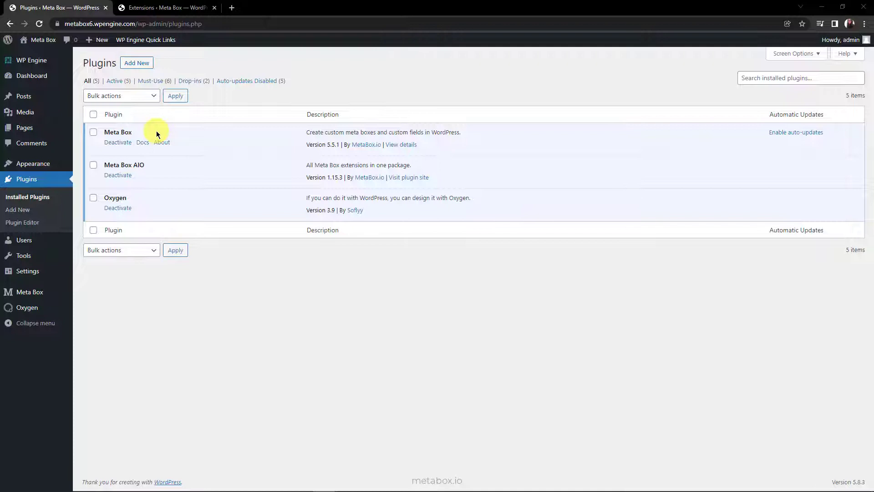
mouse_move(149, 168)
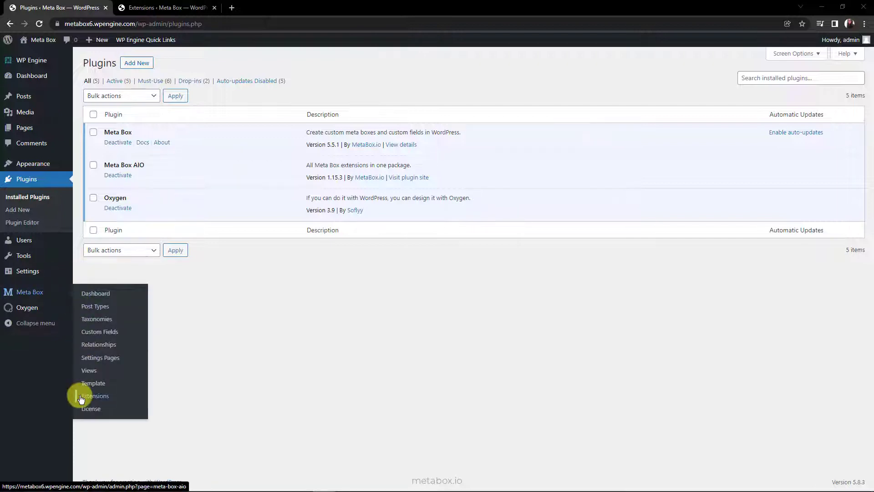
From the Meta Box dashboard create the Online Shops post type, singular Online Shop, slug online-shop.
left_click(96, 395)
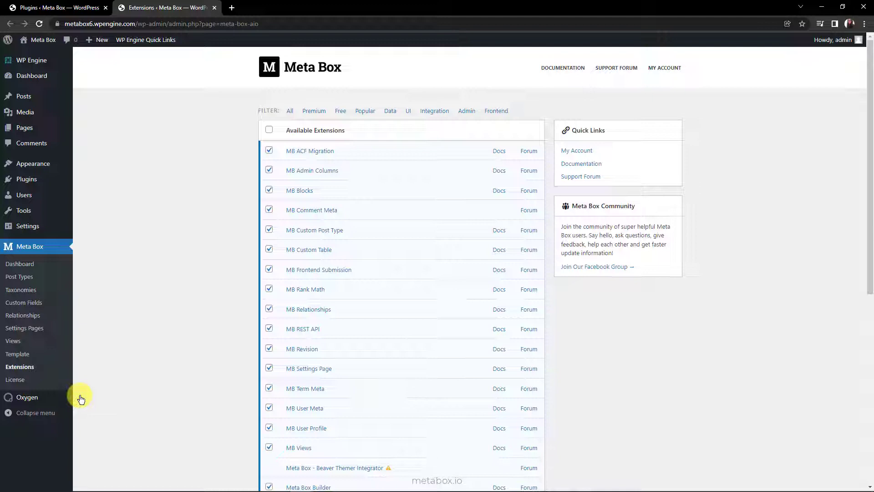
mouse_move(355, 232)
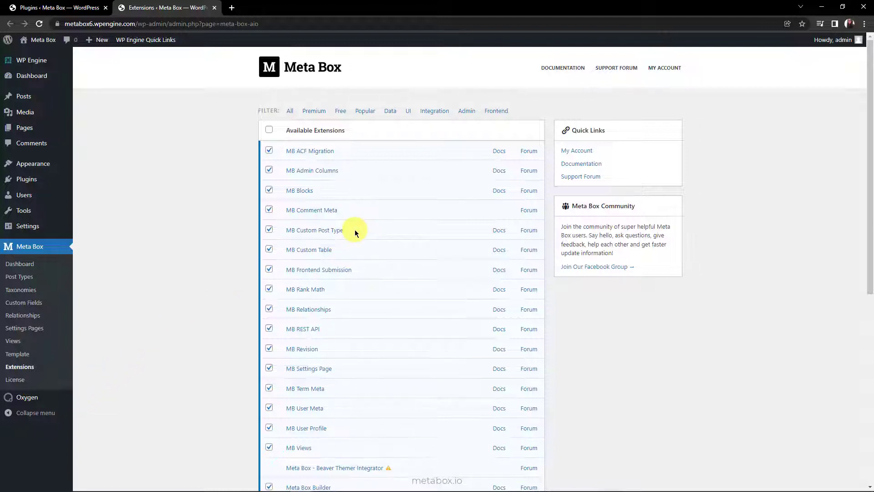
scroll("down", 3)
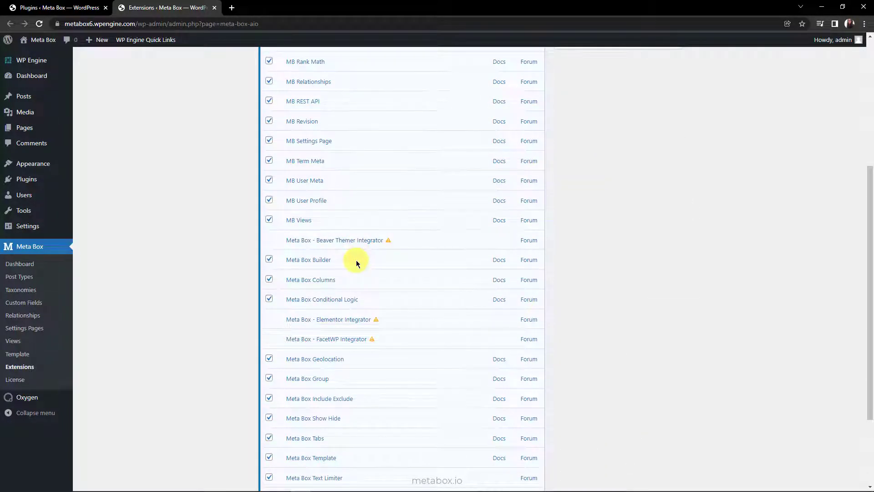
mouse_move(382, 300)
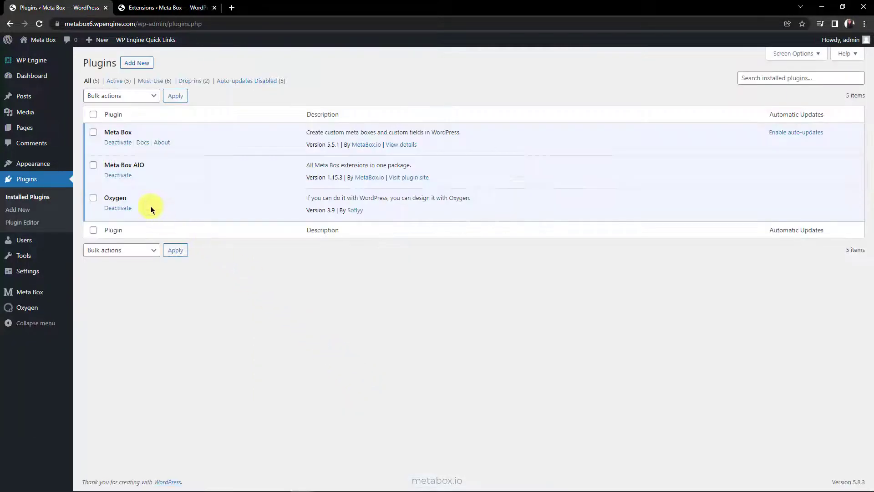
mouse_move(144, 201)
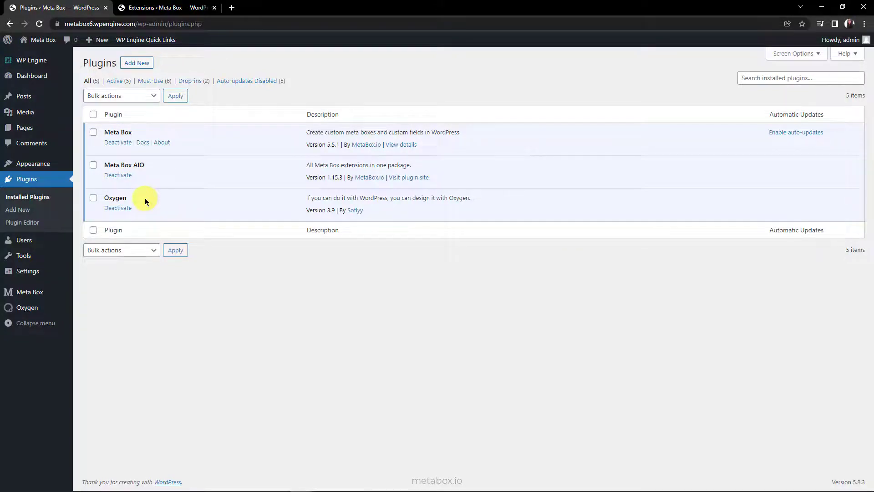
left_click(29, 291)
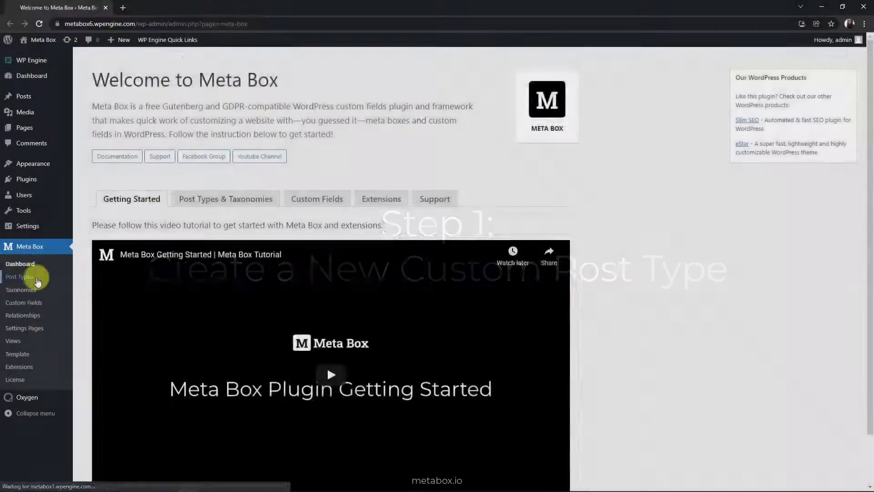
left_click(20, 277)
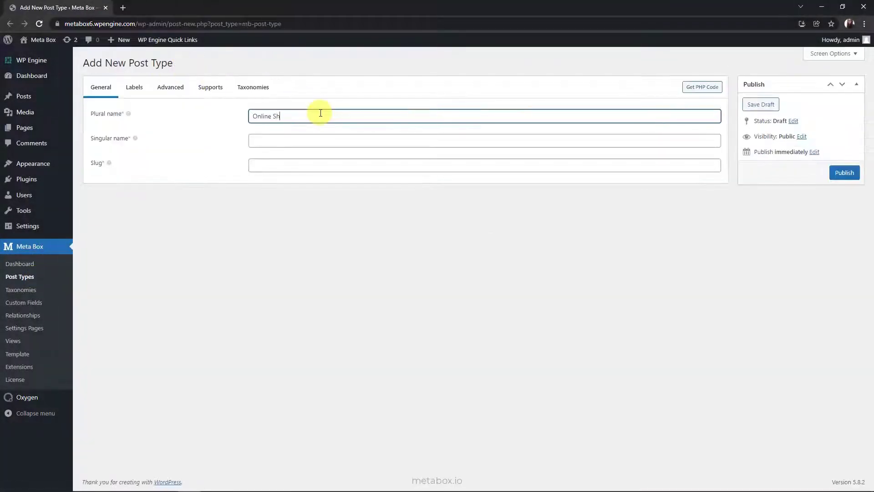
left_click(842, 172)
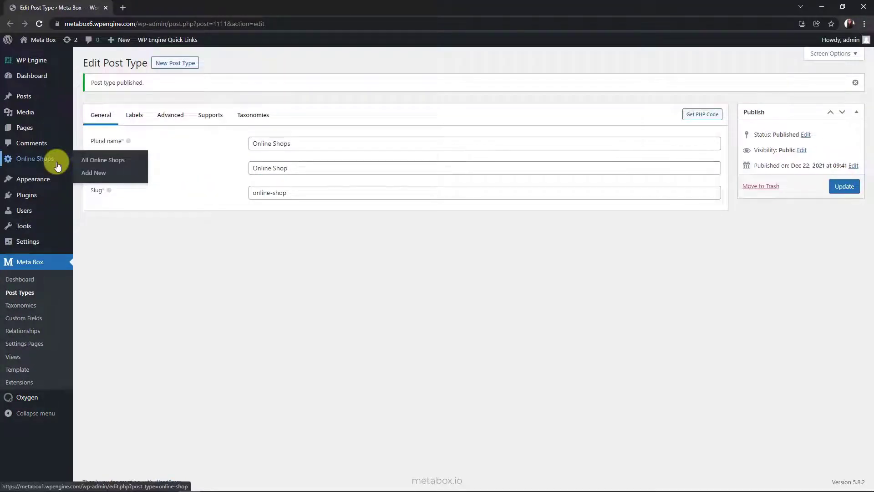
left_click(24, 318)
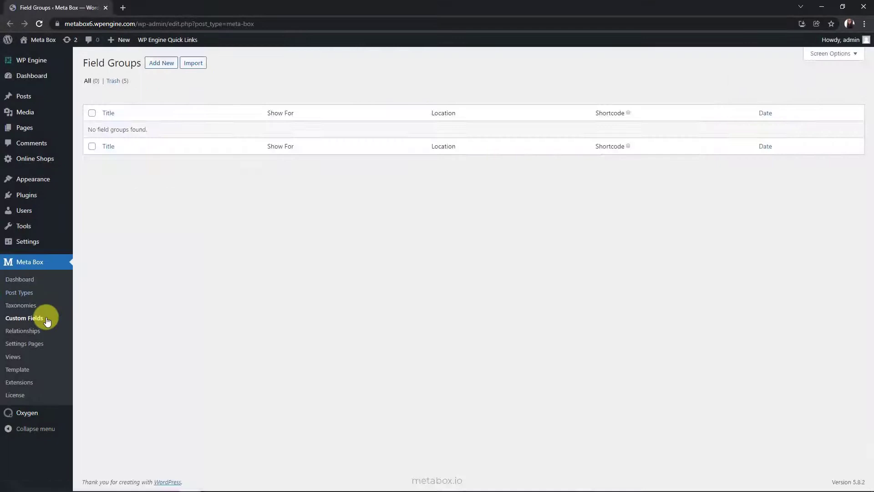
Title the group Product Details and add a Yes/No switch 'Does This Product Have Variations?'.
left_click(161, 63)
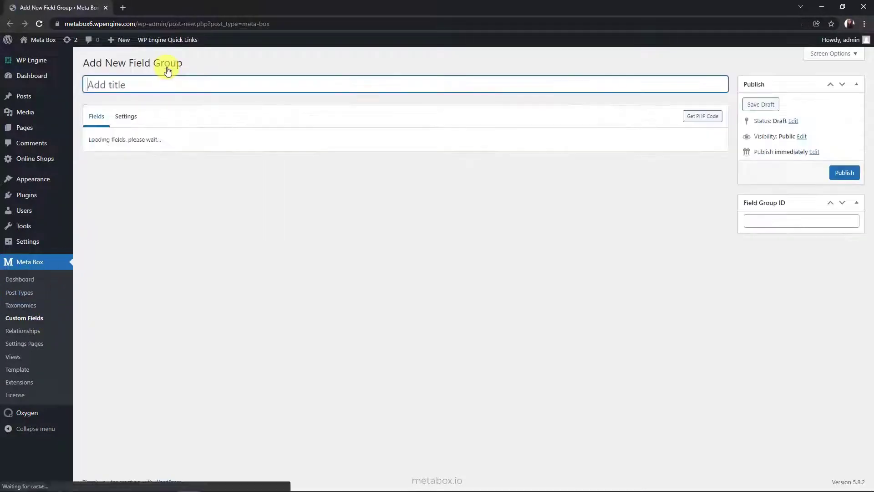
type("Product Detail")
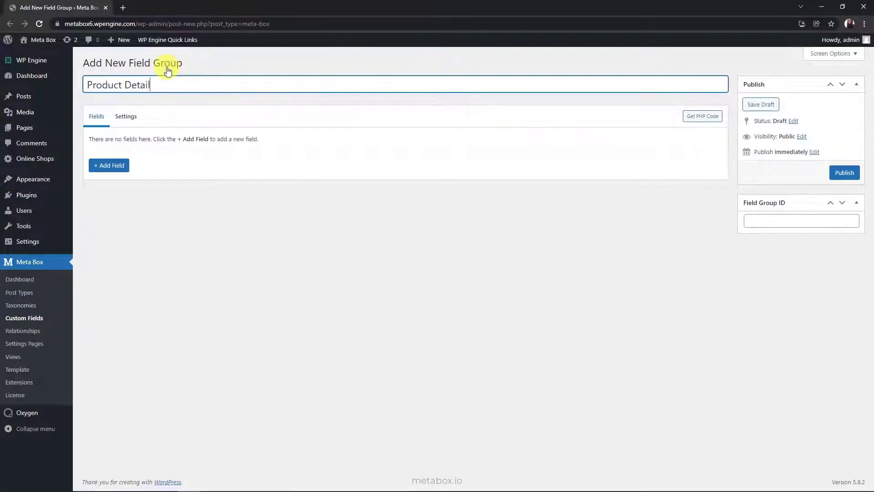
left_click(109, 164)
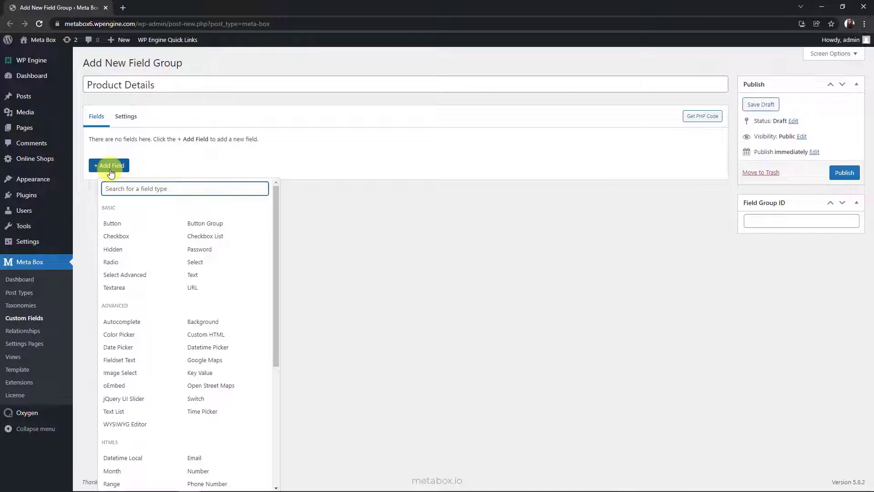
left_click(196, 398)
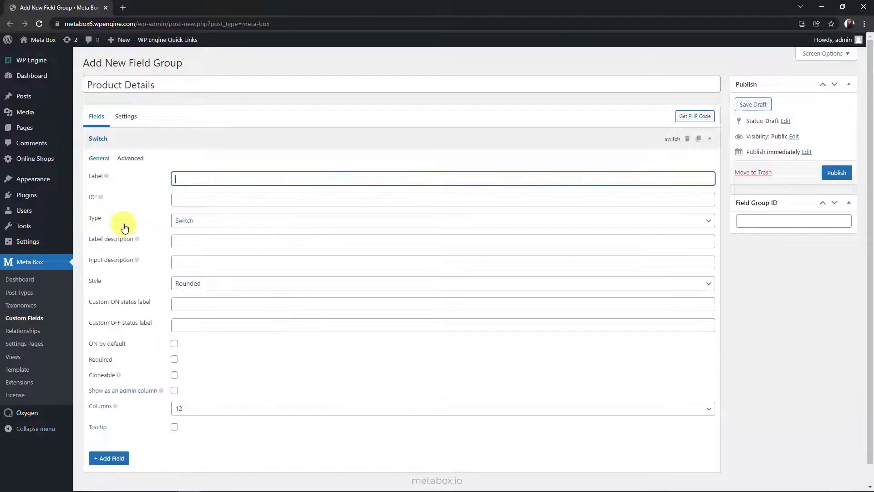
type("Does This Product Have Variations?")
left_click(442, 325)
type("No")
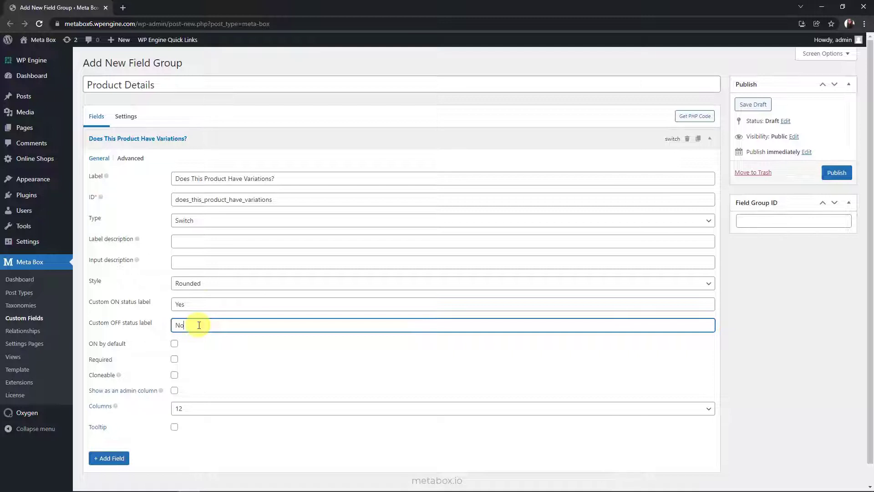
left_click(718, 138)
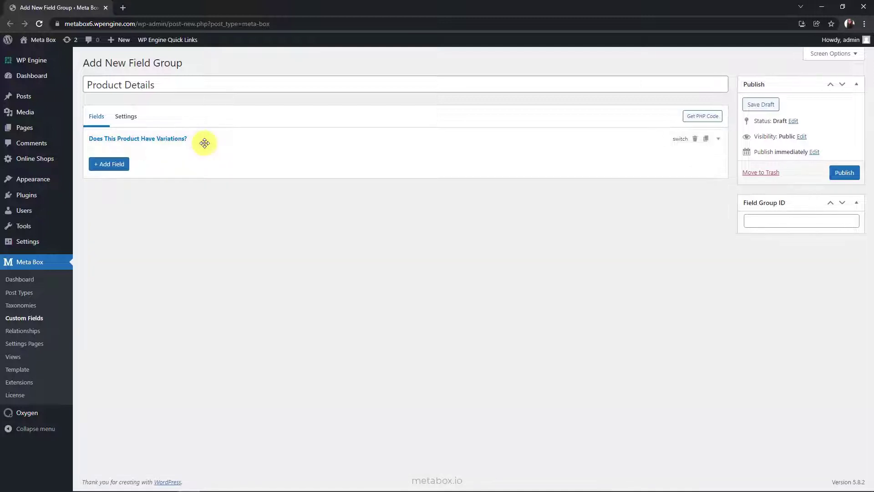
Add a Status sub field with choices in_stock: In Stock and out_of_stock: Out Of Stock.
left_click(109, 163)
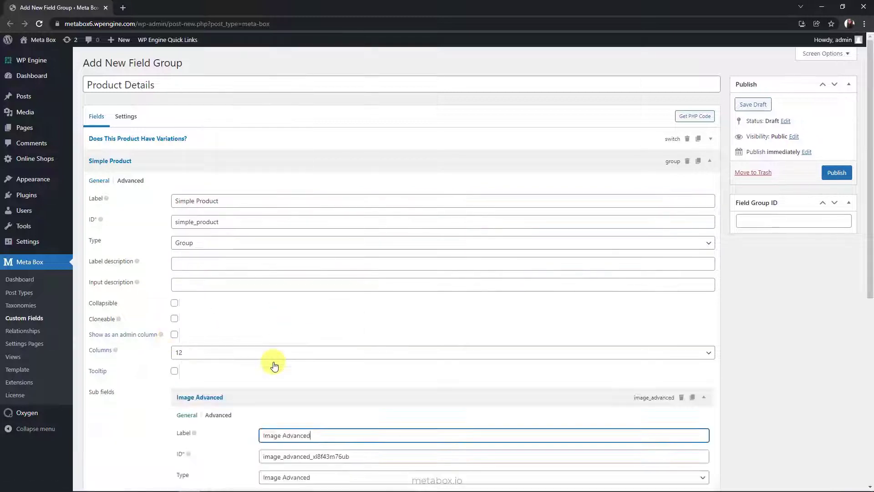
scroll("down", 3)
type("check")
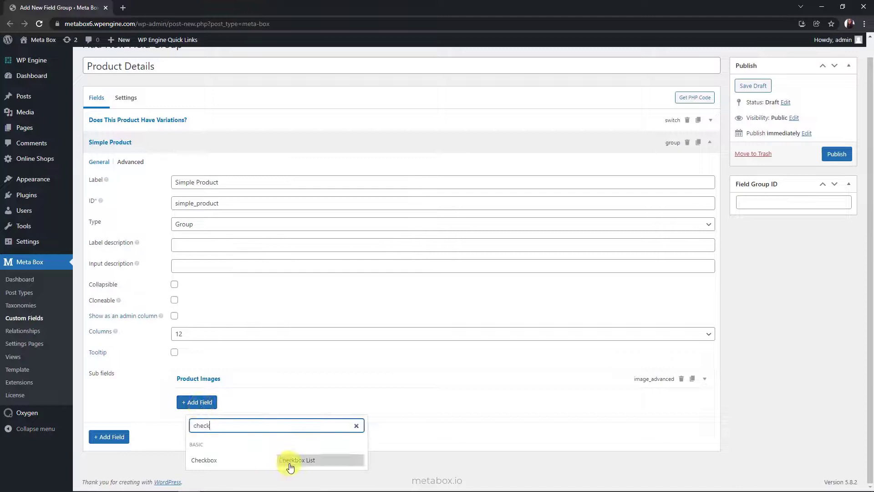
left_click(296, 459)
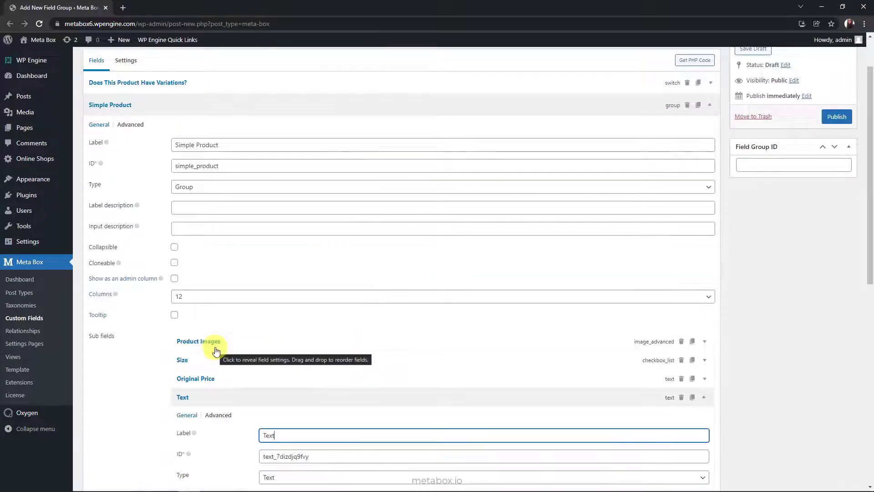
scroll("down", 3)
type("Status")
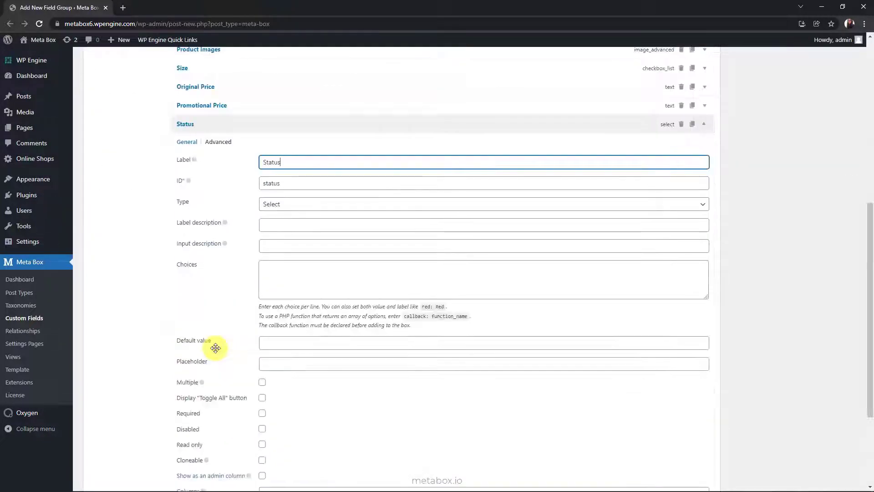
type("in_stock: In Stock")
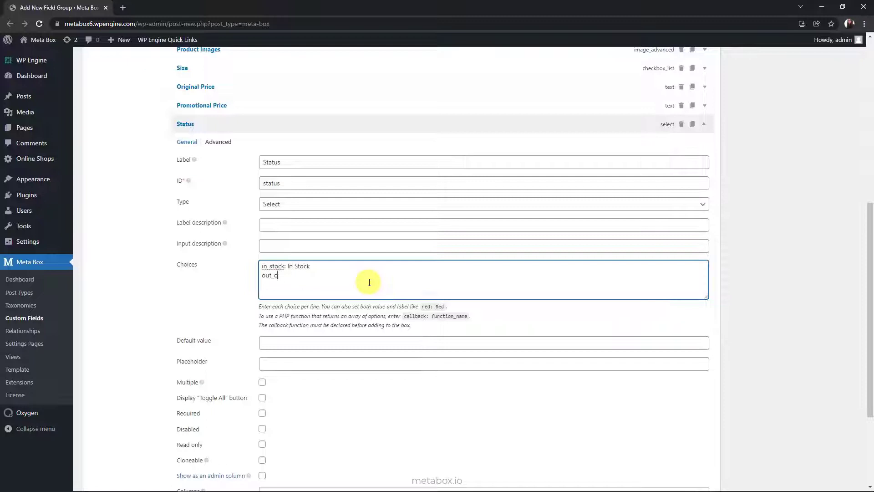
type("ut_of_stock: Out Of Stock")
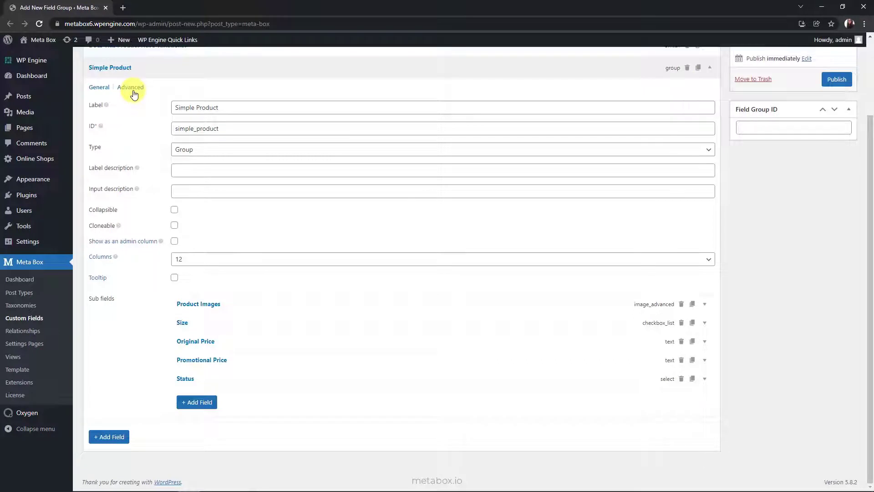
Give Simple Product a conditional rule does_this_product_have_variations = 0.
left_click(130, 88)
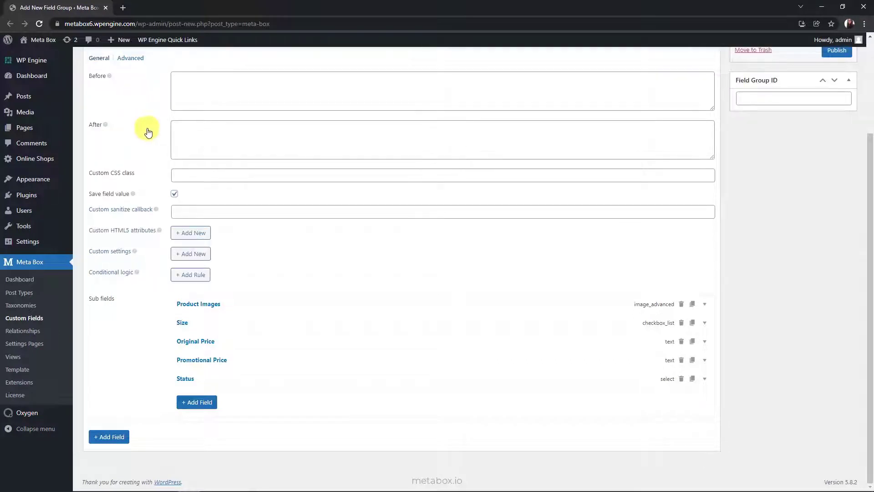
left_click(190, 274)
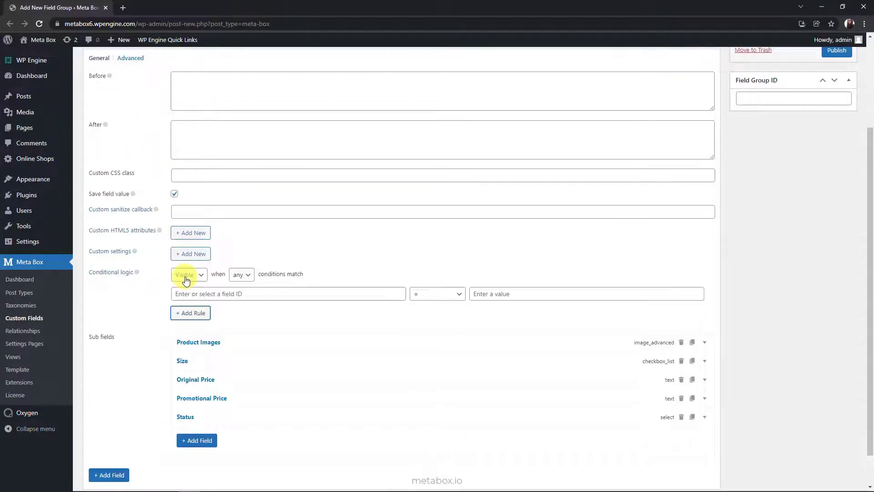
type("does_this_product_have_variations")
type("0")
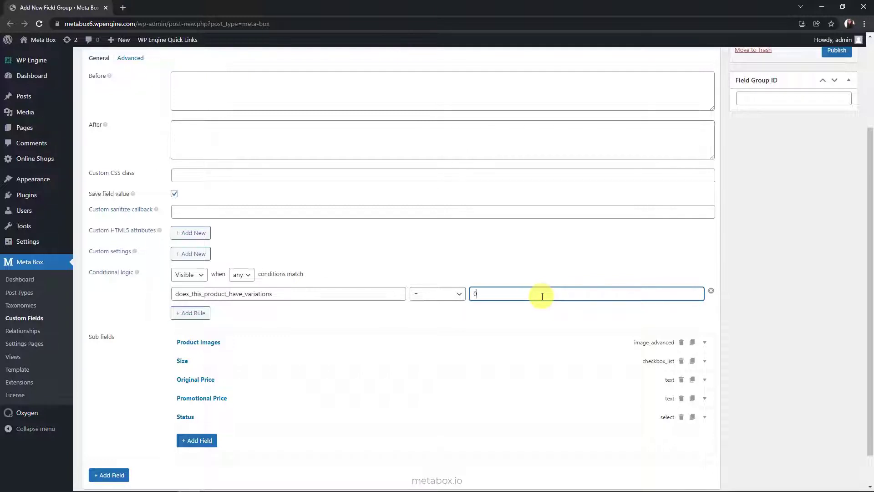
scroll("up", 3)
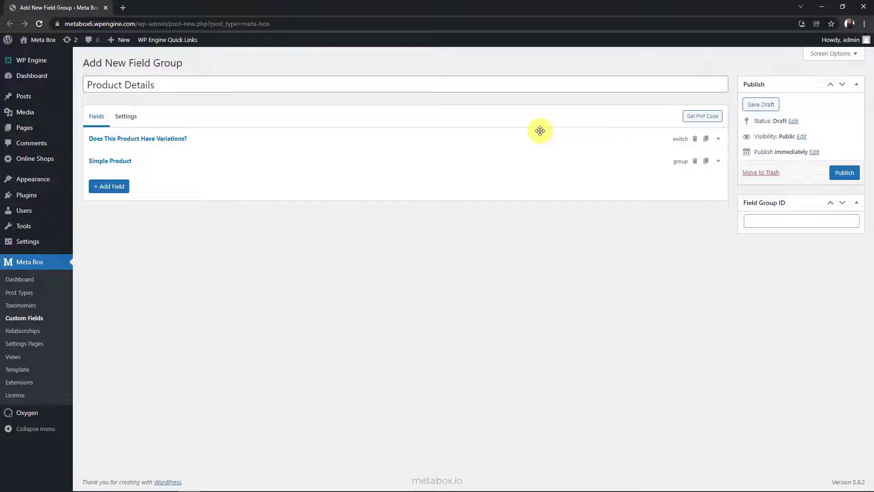
mouse_move(706, 163)
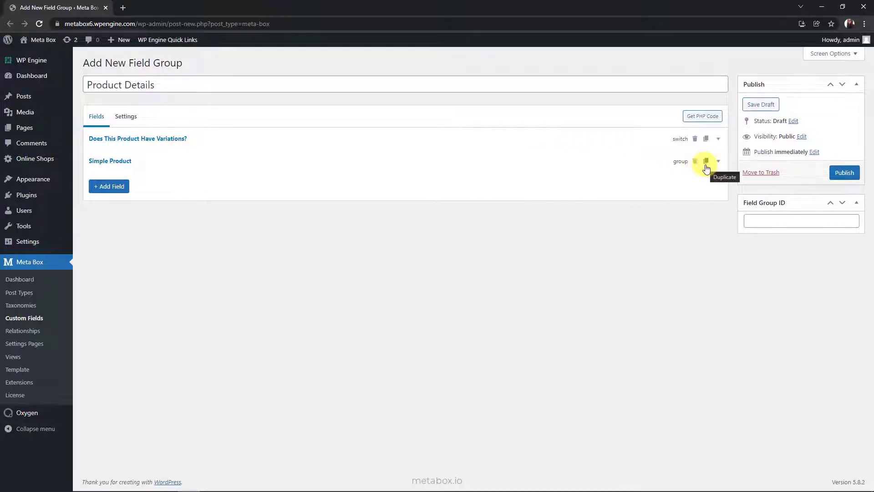
Duplicate Simple Product as cloneable Variations Of Product and add a Select sub field.
left_click(705, 161)
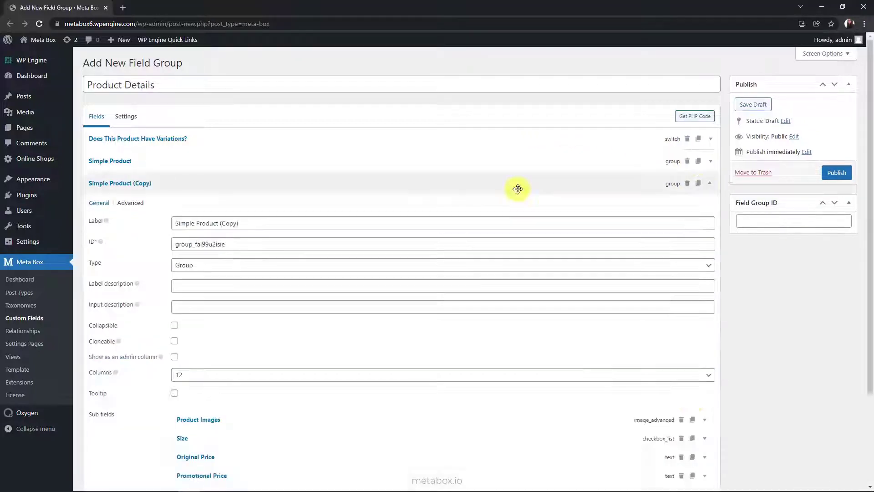
type("Variations Of Product")
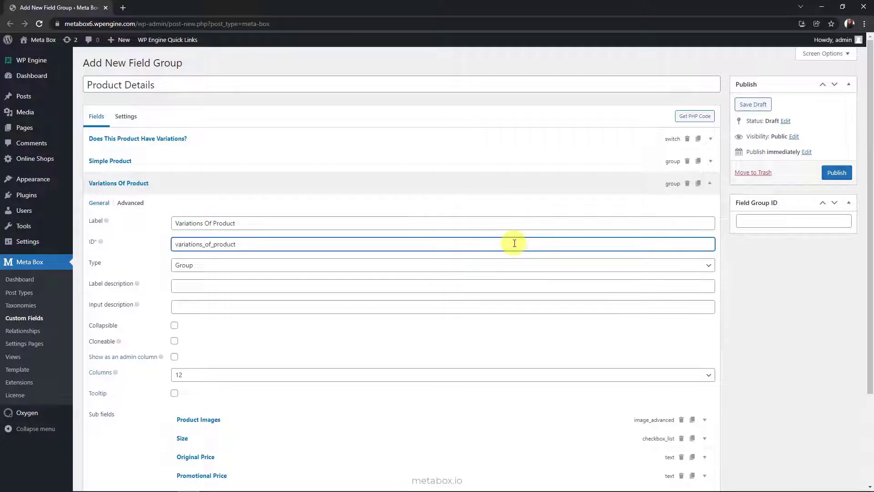
left_click(173, 340)
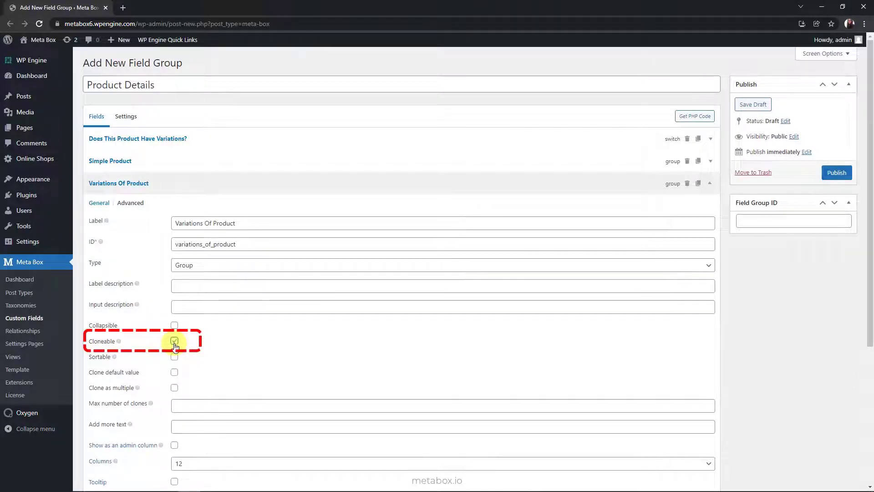
left_click(175, 341)
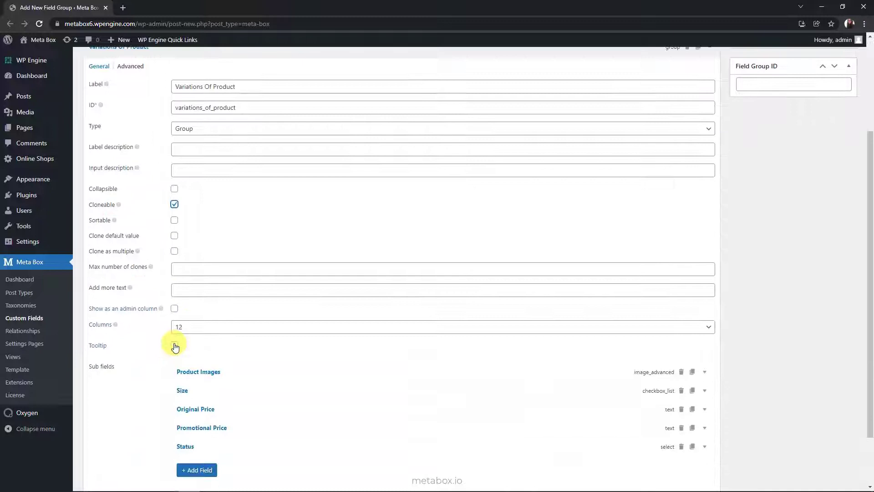
scroll("down", 3)
type("se")
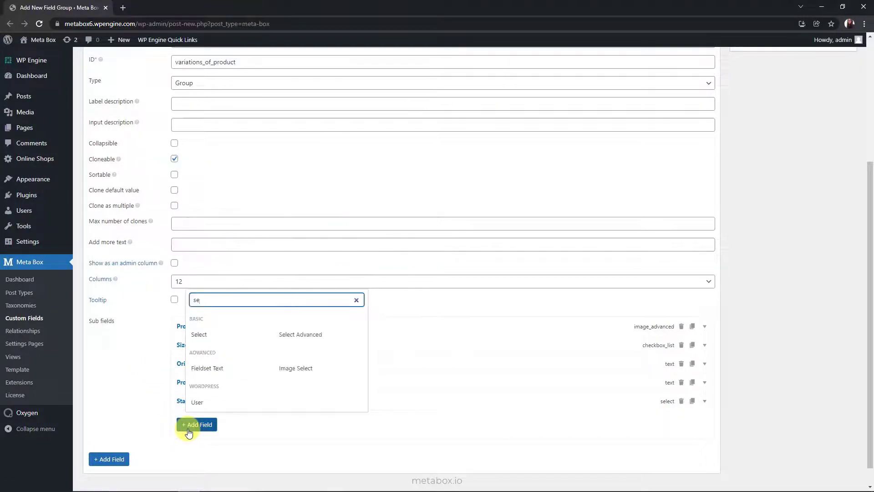
left_click(198, 334)
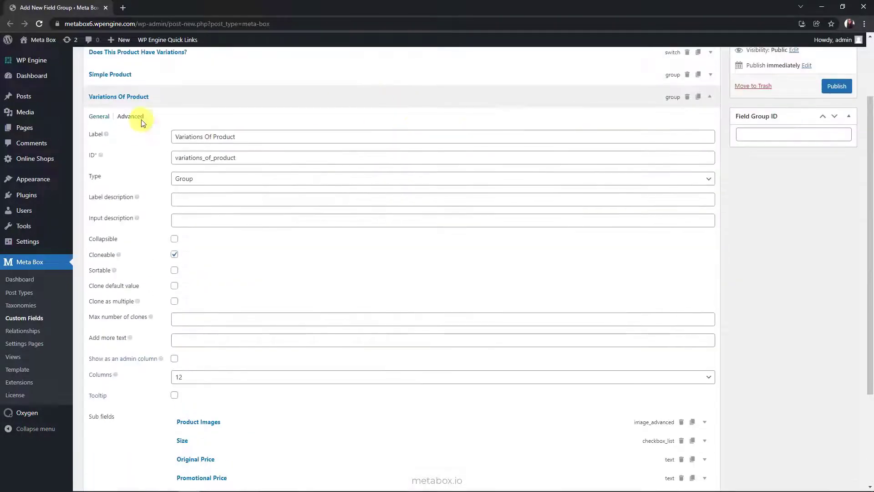
Set its conditional logic to 1 and the field group's location to Online Shop posts.
left_click(130, 116)
type("1")
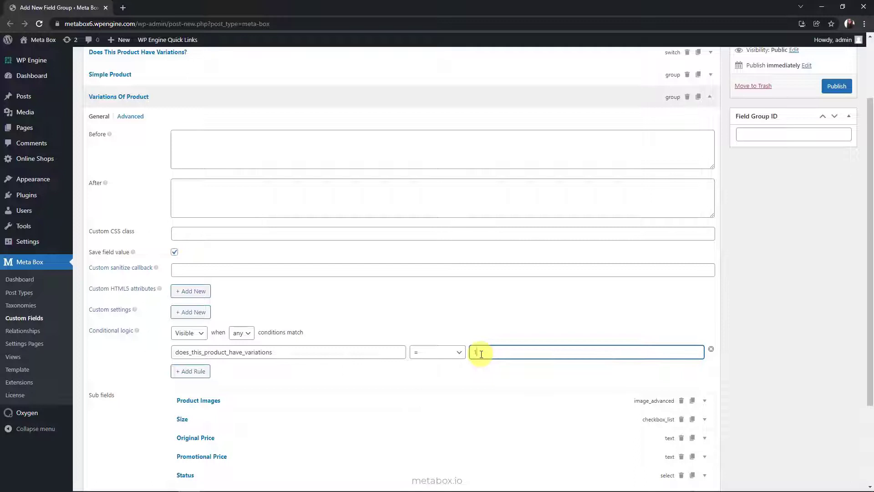
mouse_move(479, 238)
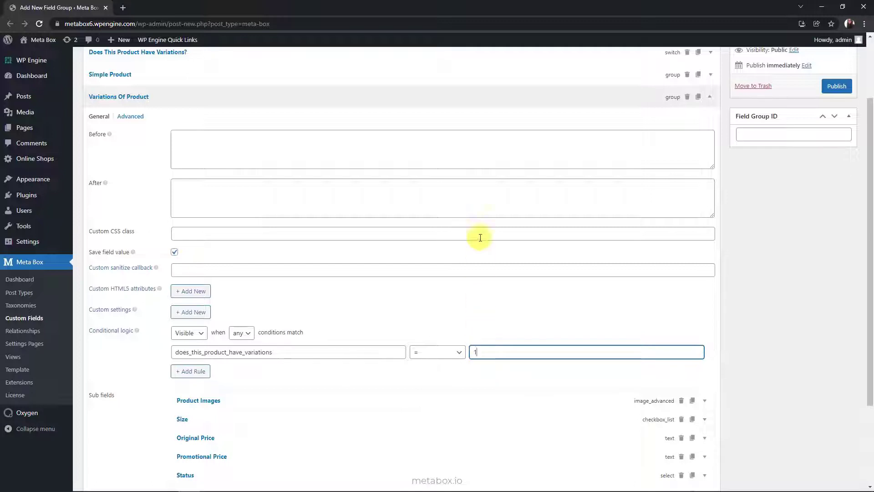
left_click(126, 116)
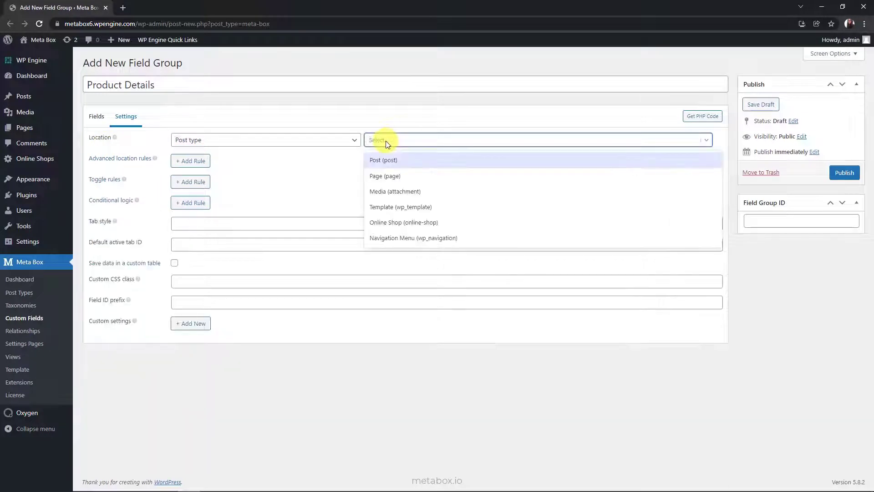
left_click(403, 222)
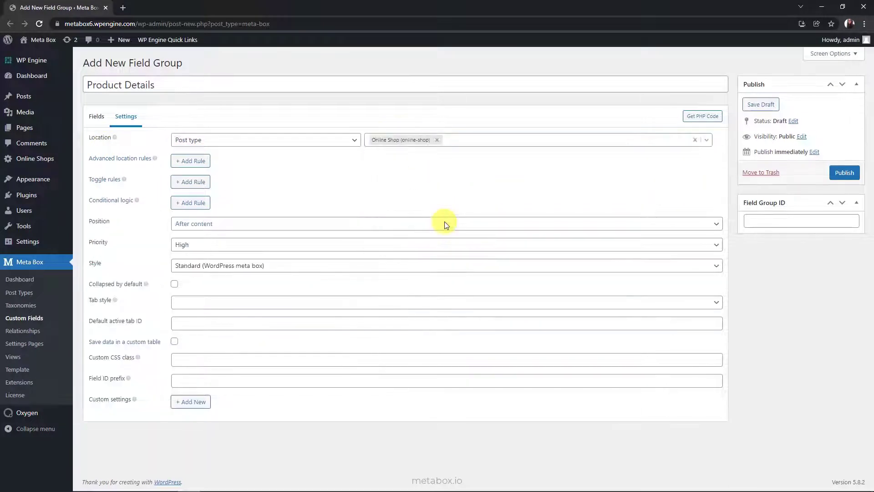
left_click(845, 172)
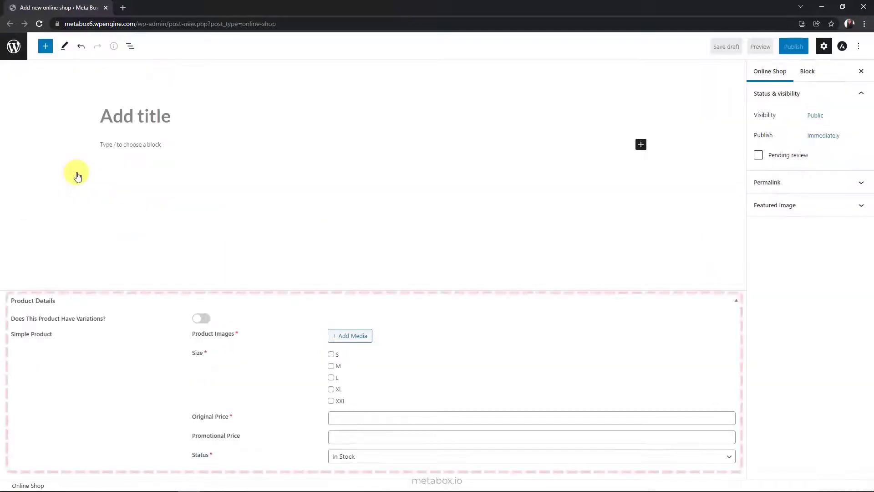
mouse_move(202, 328)
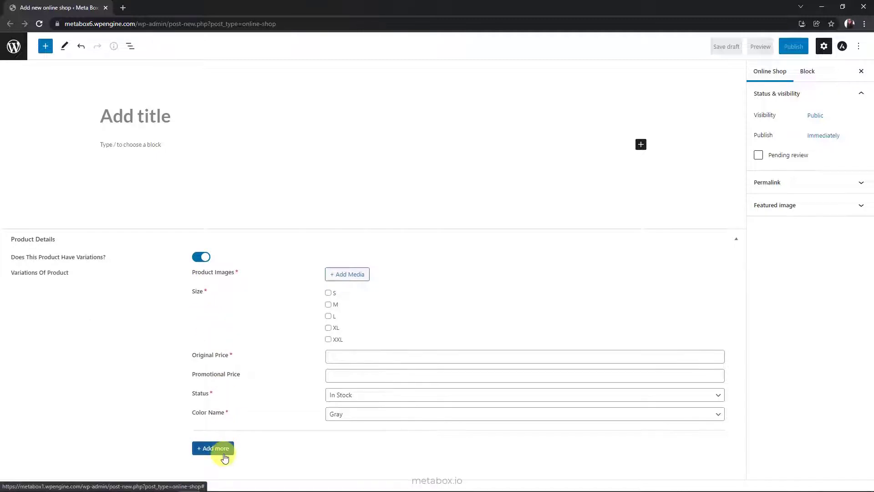
Add another Variations Of Product entry on the new Online Shop post.
left_click(213, 448)
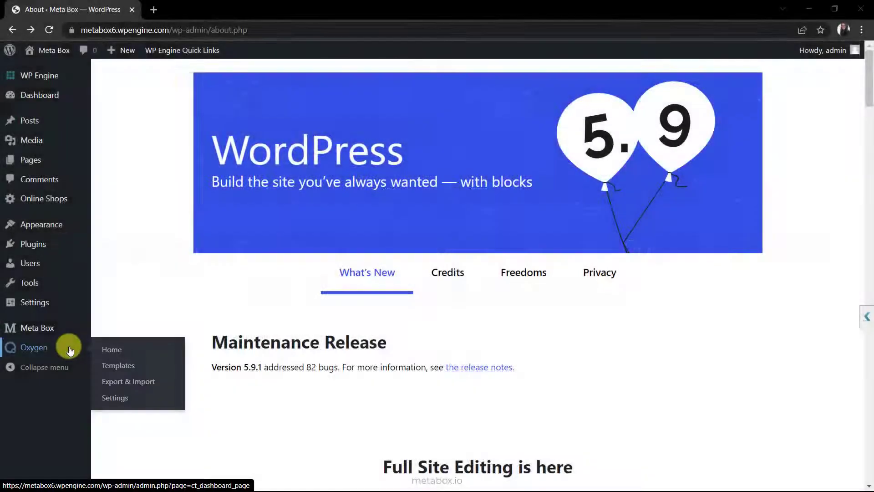
Create a new Oxygen template inheriting the design and applying to singular Online Shops posts.
left_click(118, 365)
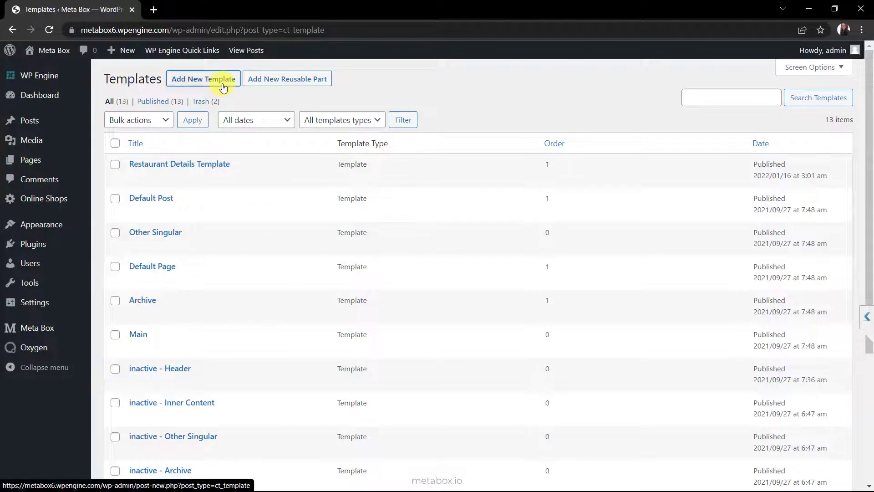
left_click(203, 78)
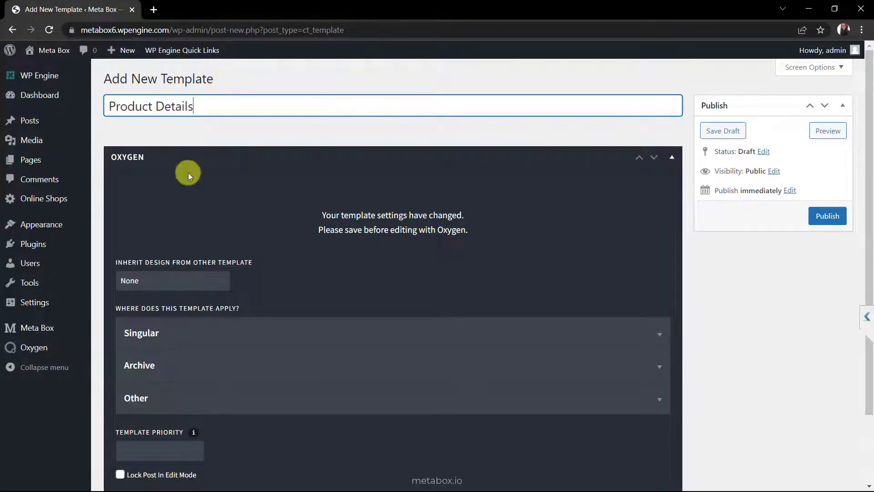
left_click(172, 281)
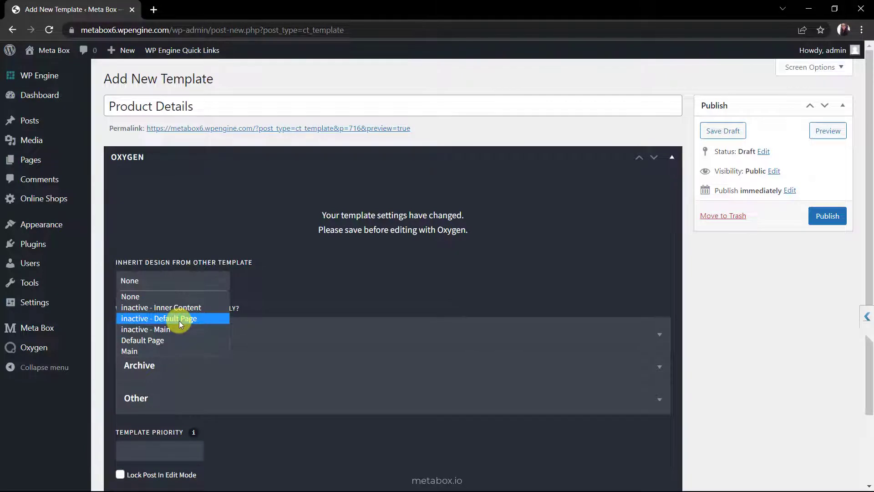
left_click(159, 318)
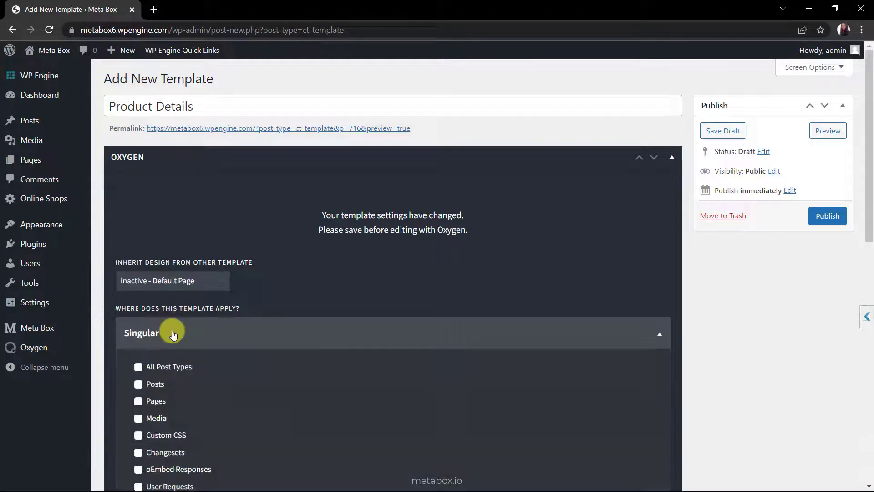
scroll("down", 3)
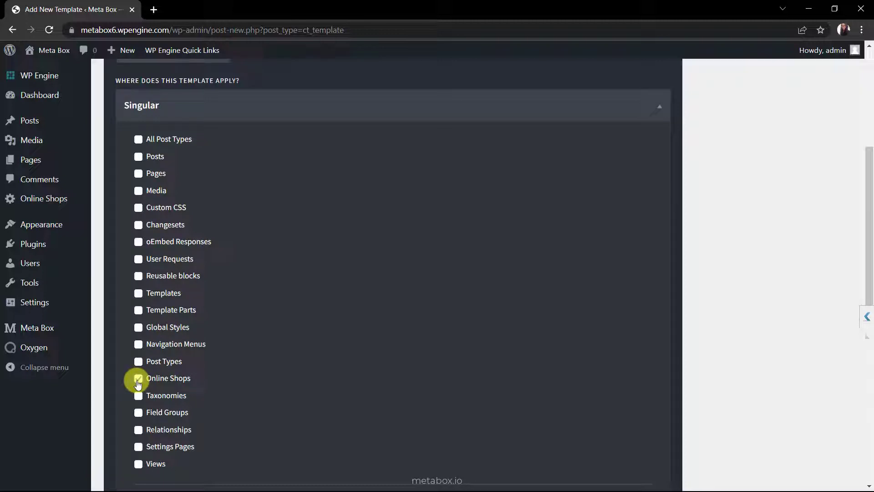
left_click(138, 377)
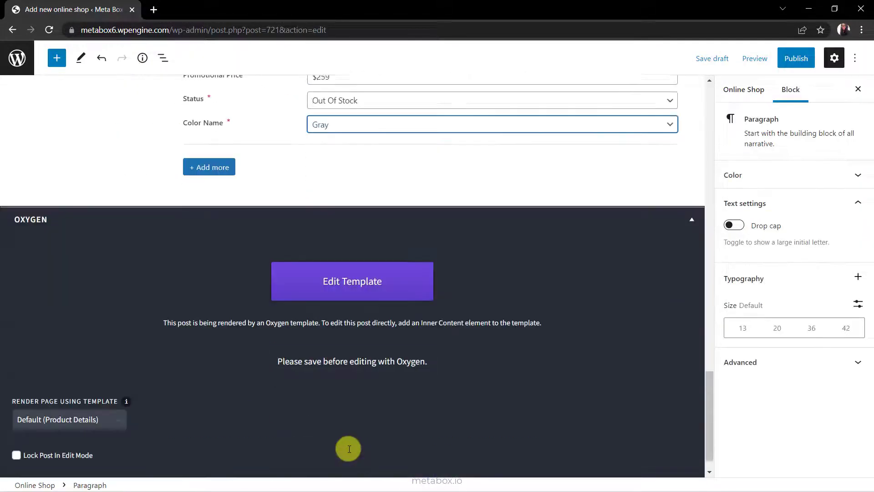
Publish the Long-sleeve T-shirt for Men post and launch Edit with Oxygen.
scroll("down", 3)
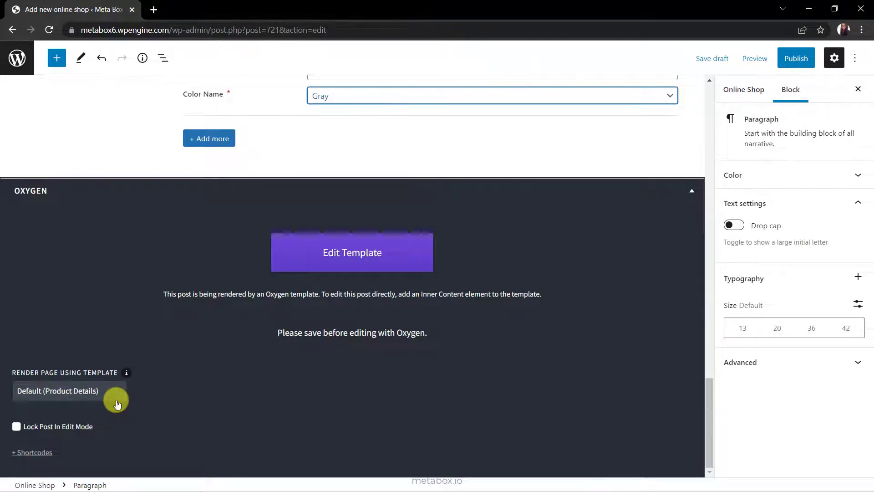
left_click(796, 58)
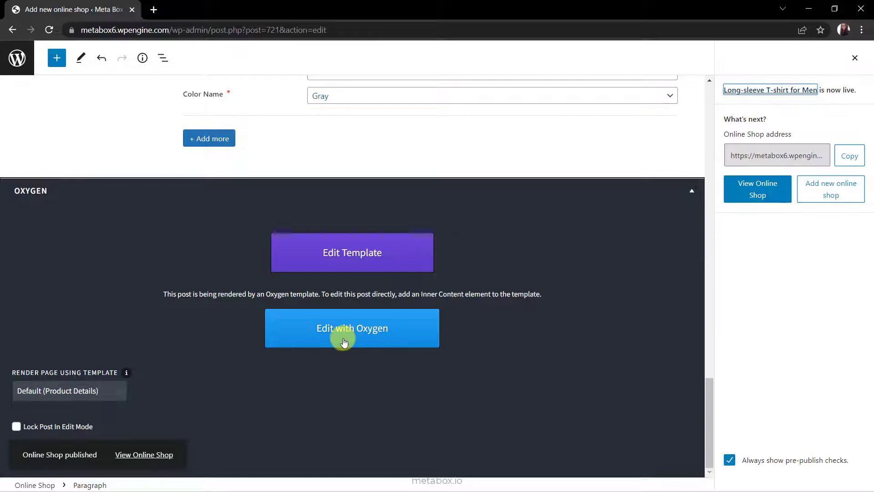
left_click(352, 328)
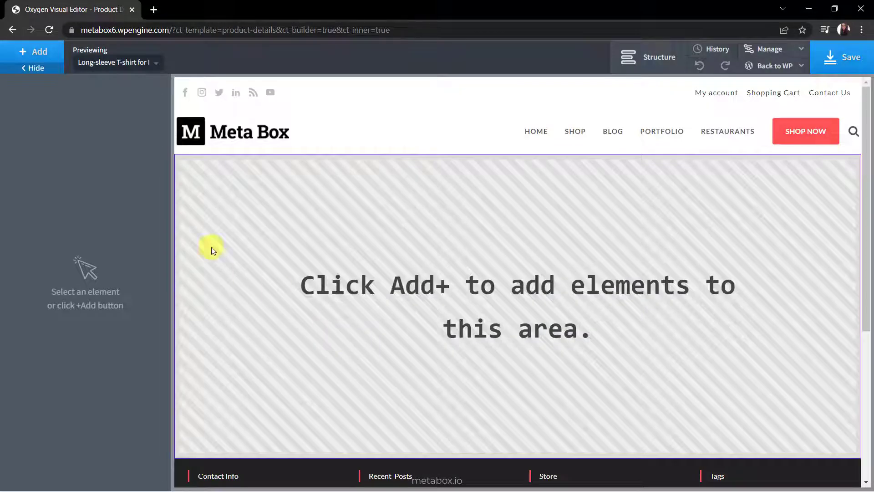
Add a Code Block element to the section and go to its PHP & HTML code.
left_click(33, 51)
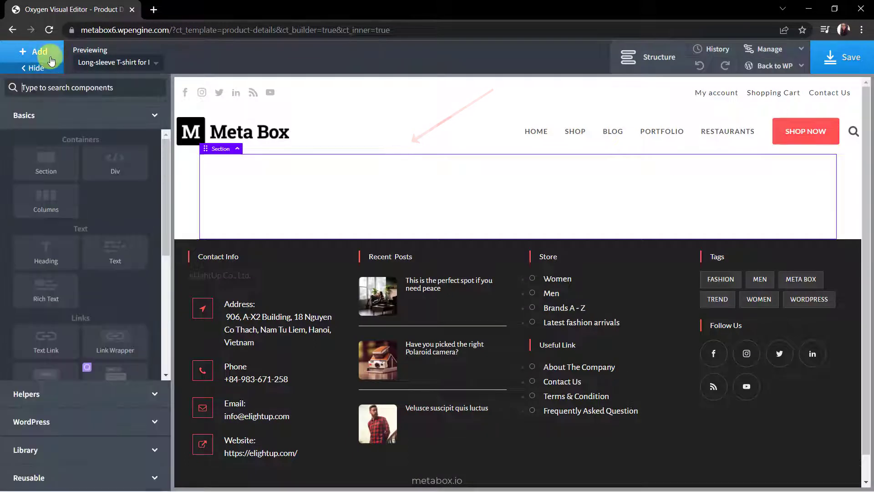
type("code")
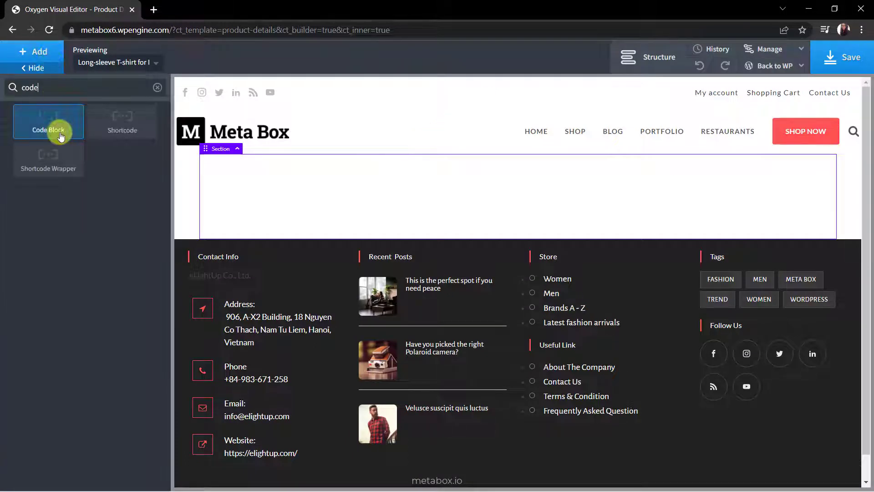
left_click(48, 121)
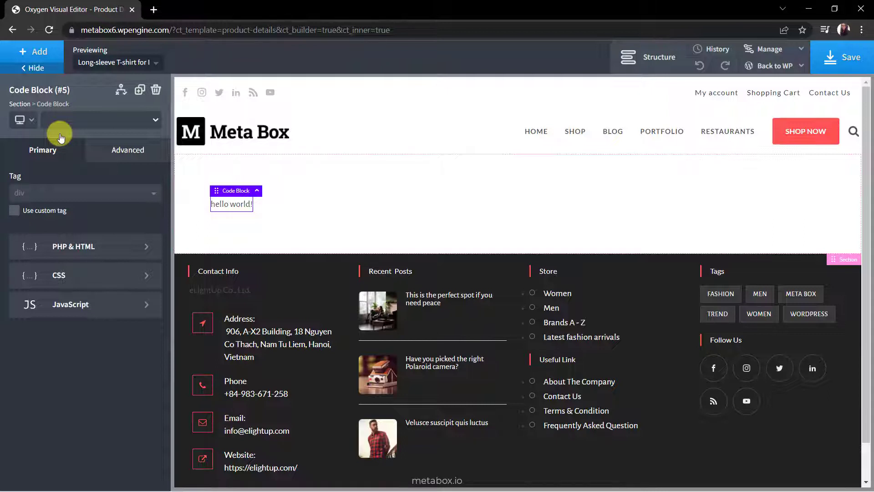
mouse_move(84, 178)
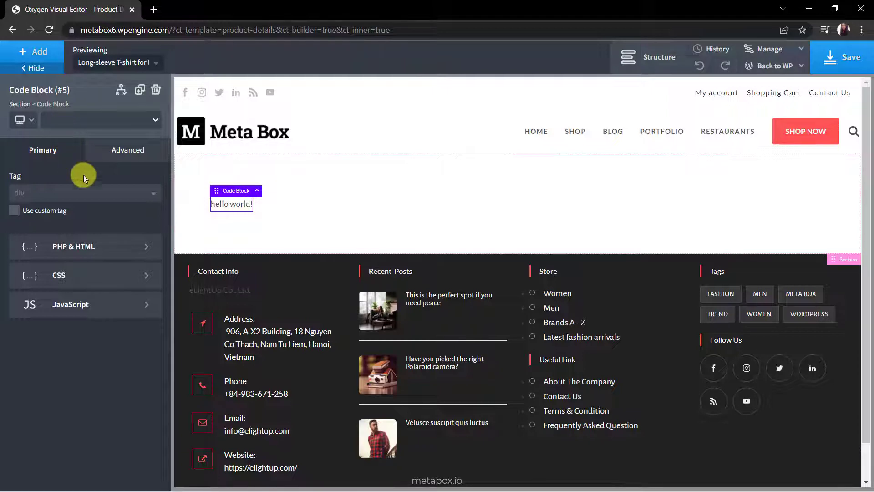
mouse_move(106, 251)
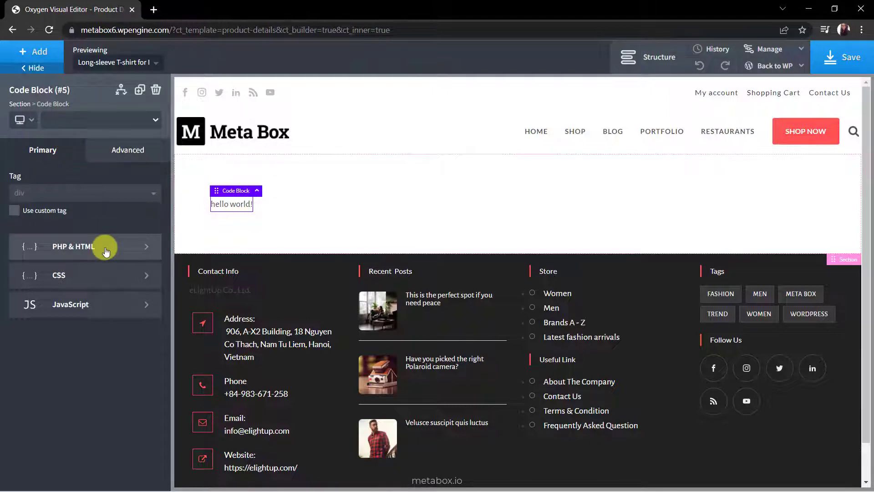
left_click(84, 247)
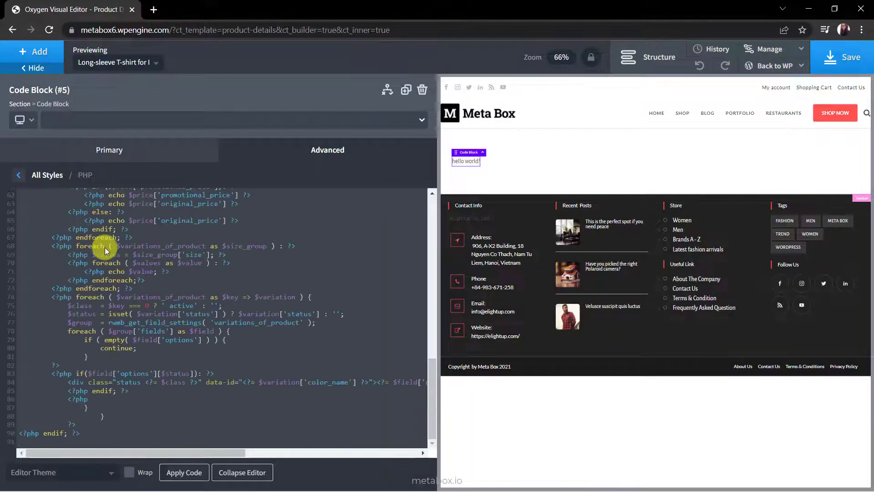
scroll("up", 3)
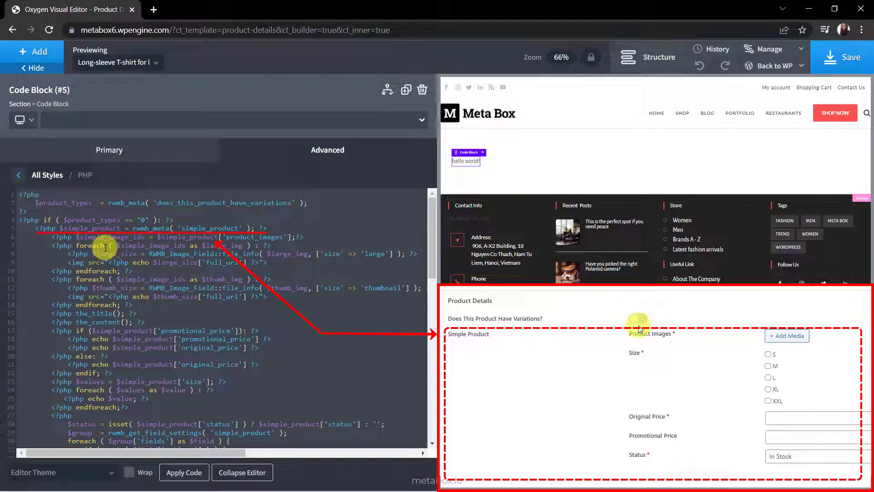
left_click(184, 472)
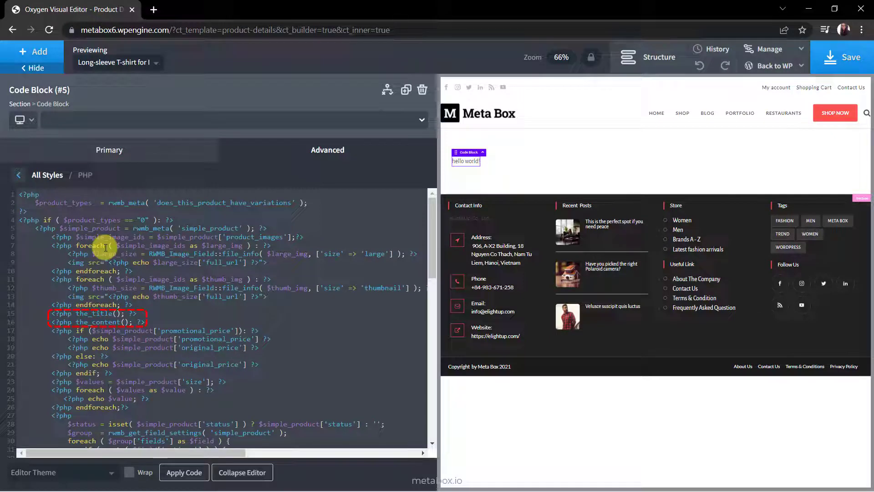
left_click(184, 473)
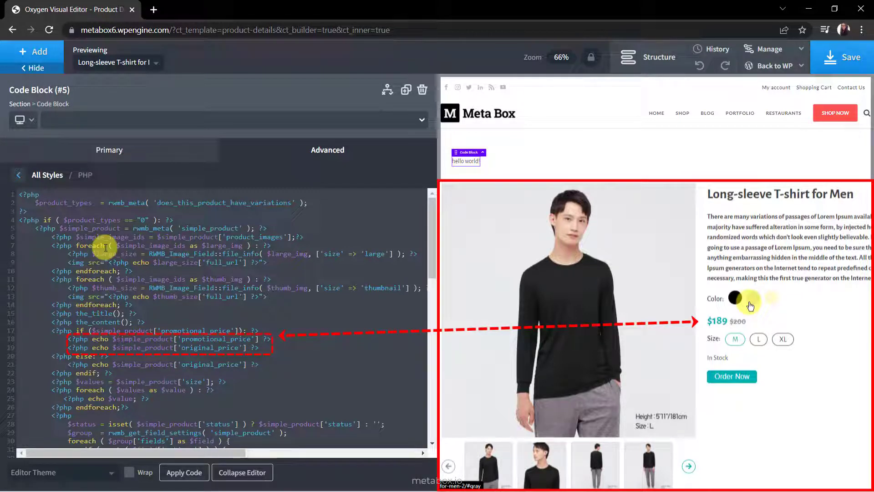
left_click(750, 298)
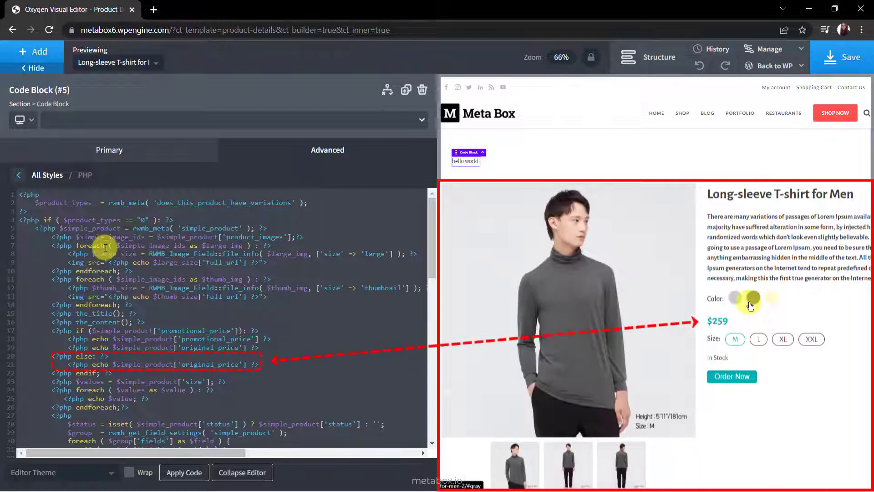
left_click(771, 296)
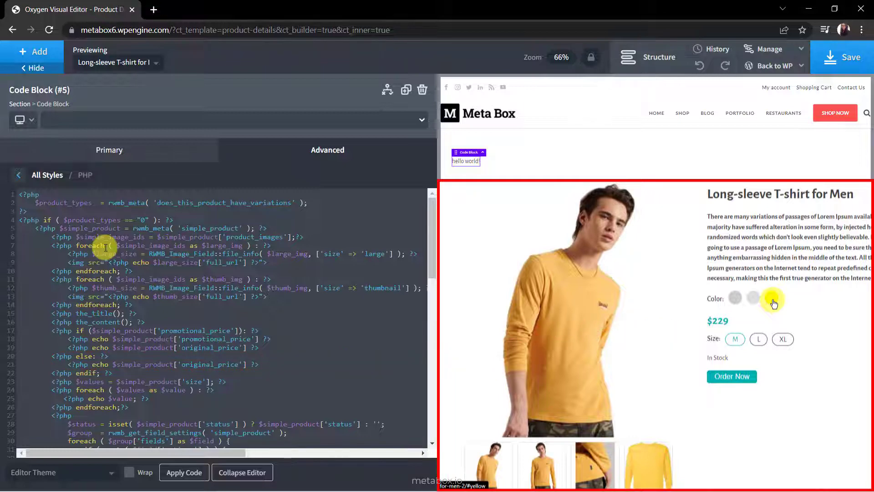
scroll("down", 3)
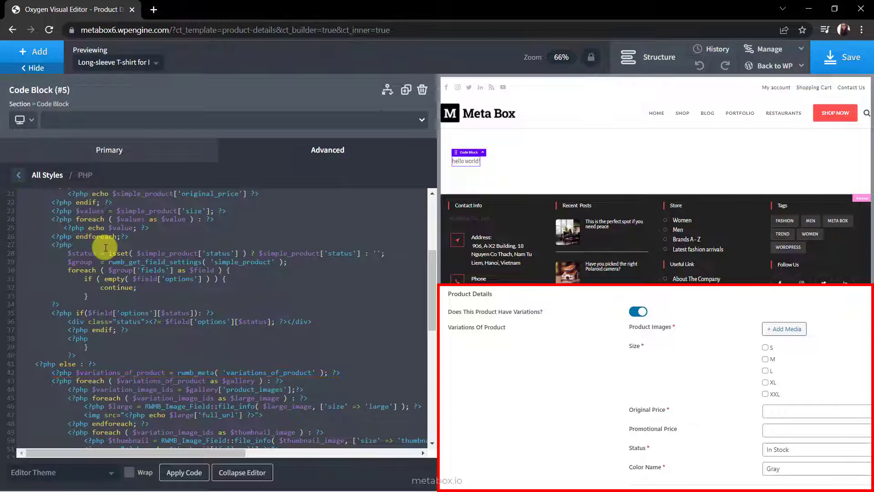
scroll("down", 3)
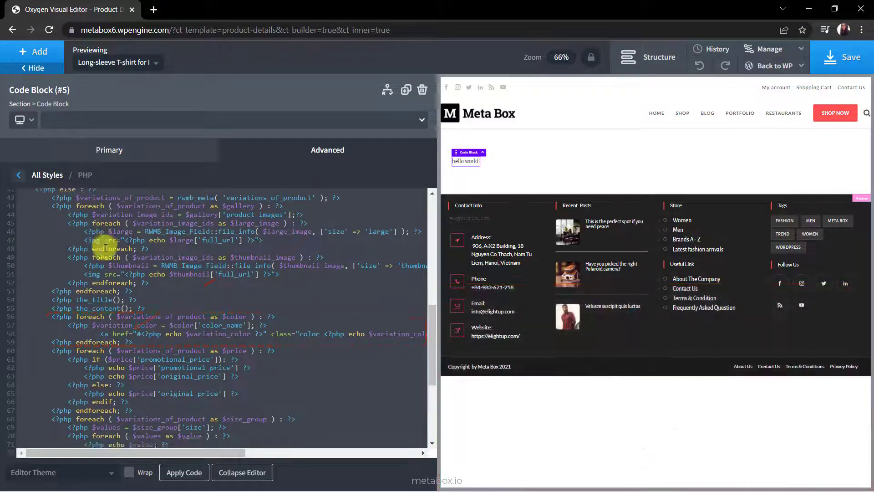
left_click(184, 472)
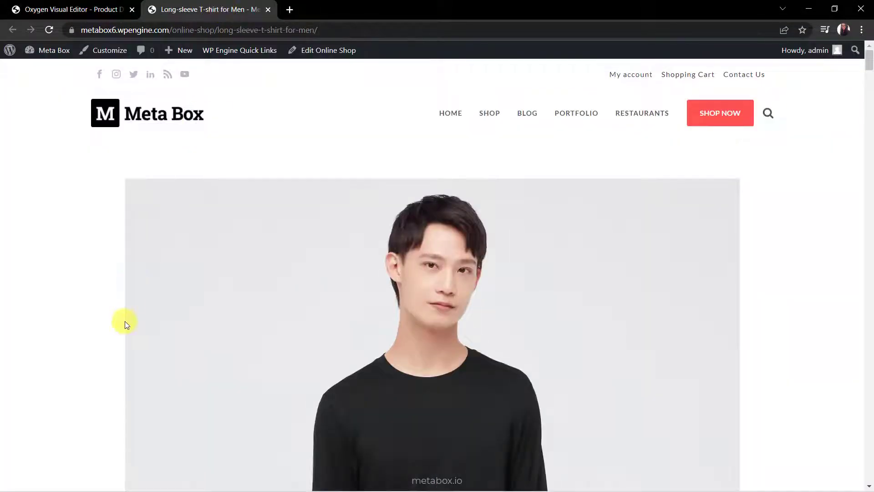
Scroll through the unstyled product page's images, description, colours, prices and stock, then return to the editor.
scroll("down", 3)
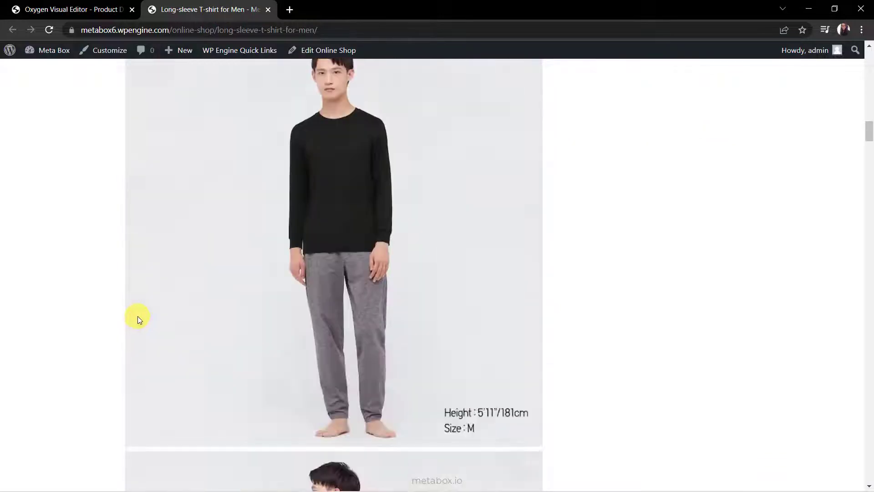
scroll("down", 3)
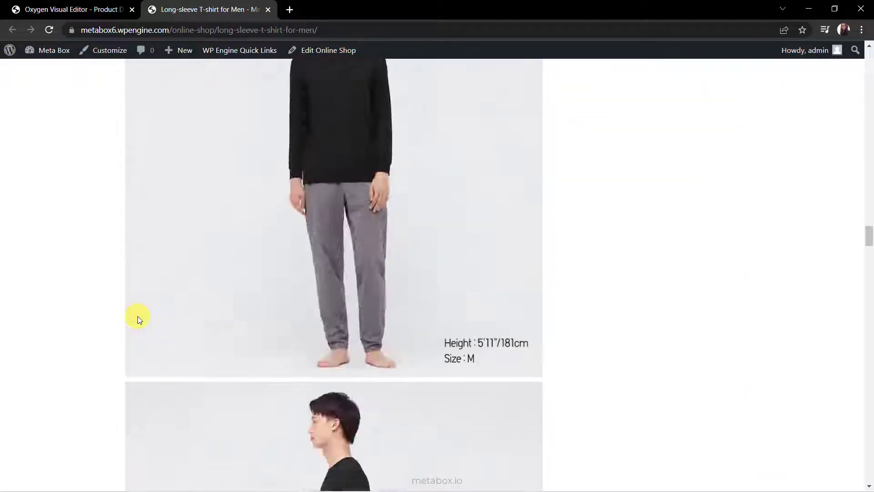
scroll("down", 3)
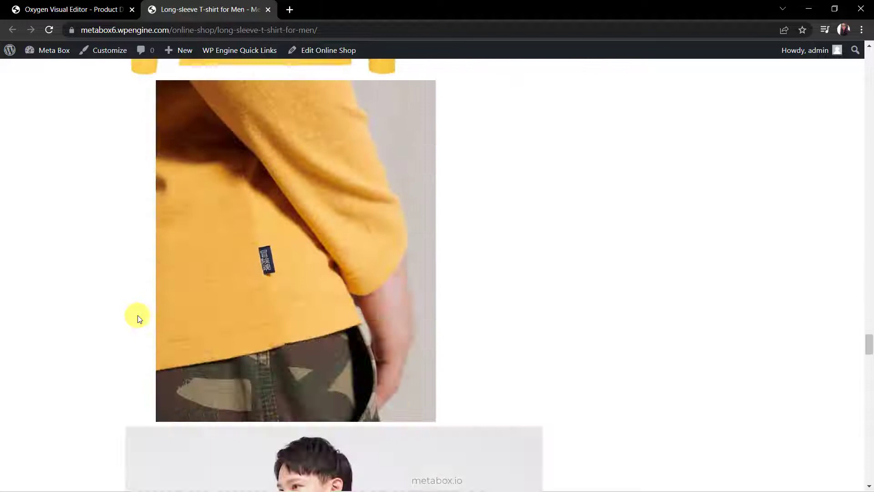
scroll("down", 3)
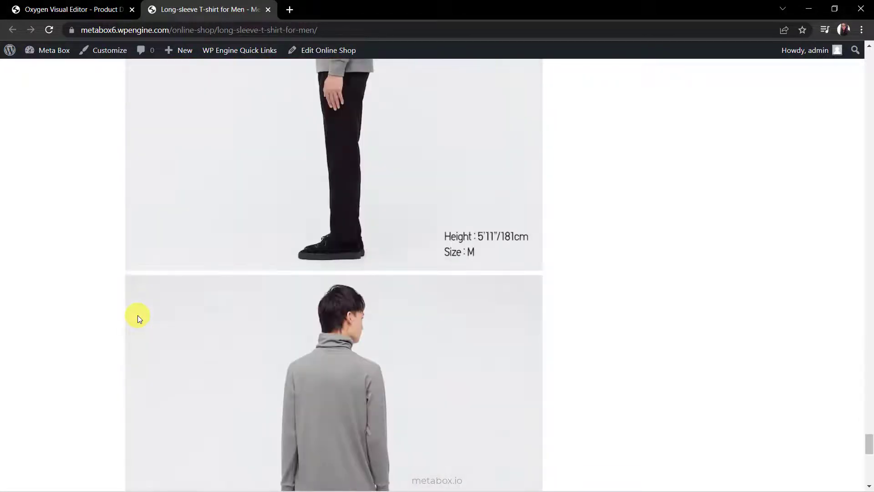
scroll("down", 3)
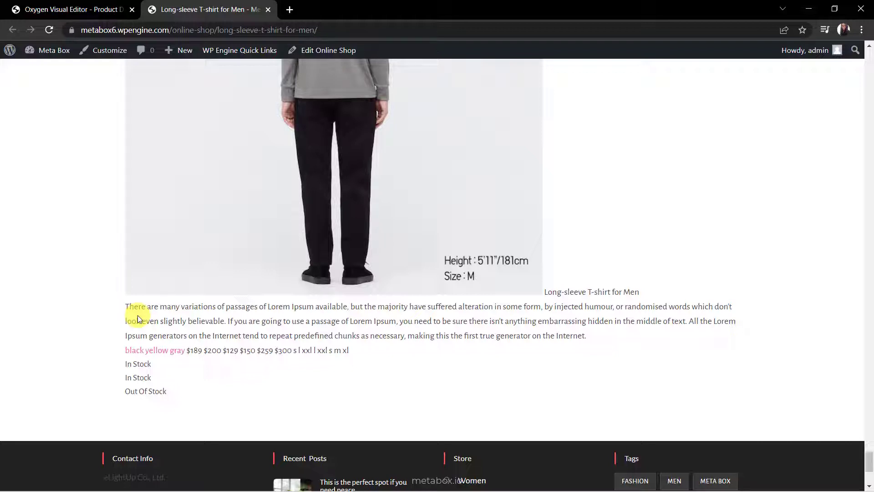
scroll("down", 3)
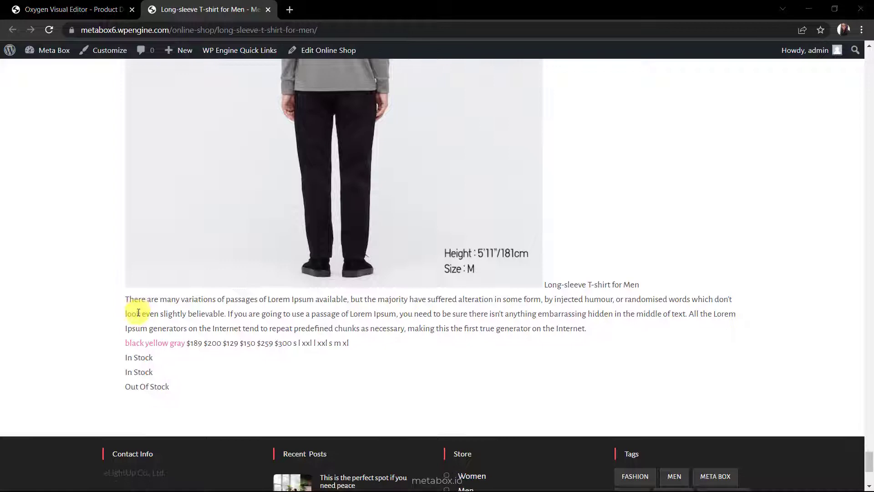
left_click(73, 9)
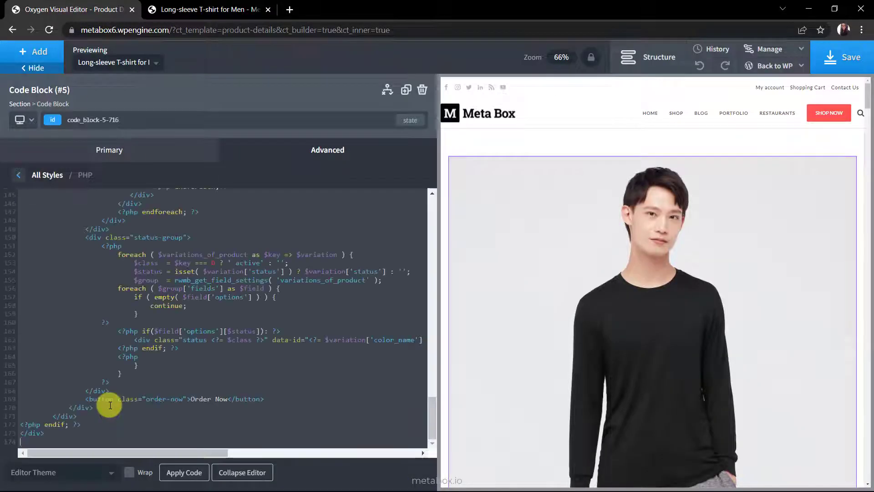
scroll("up", 3)
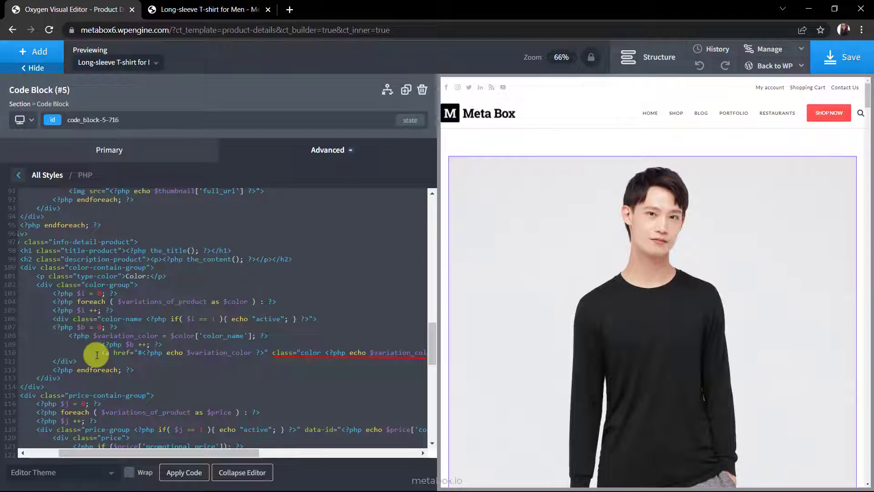
scroll("down", 3)
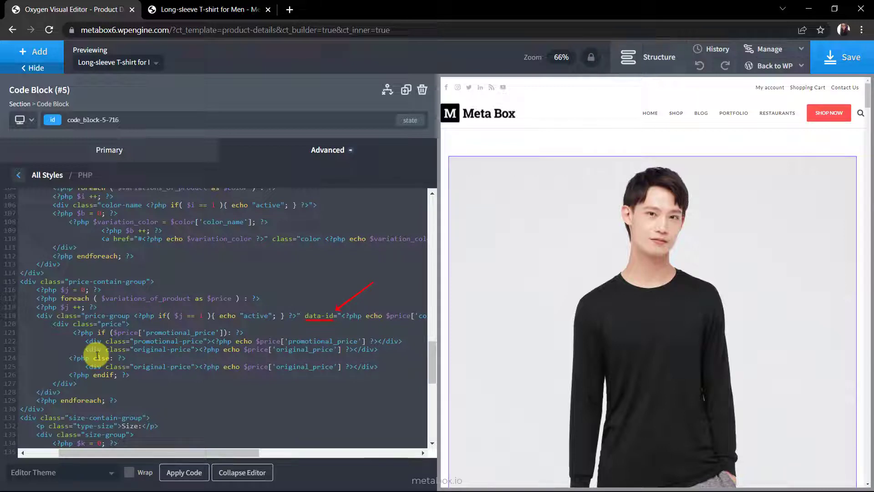
scroll("down", 3)
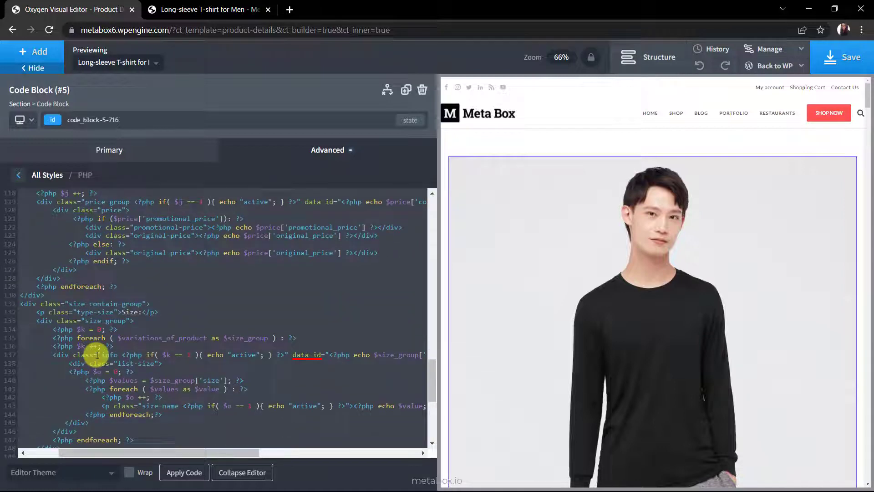
scroll("down", 3)
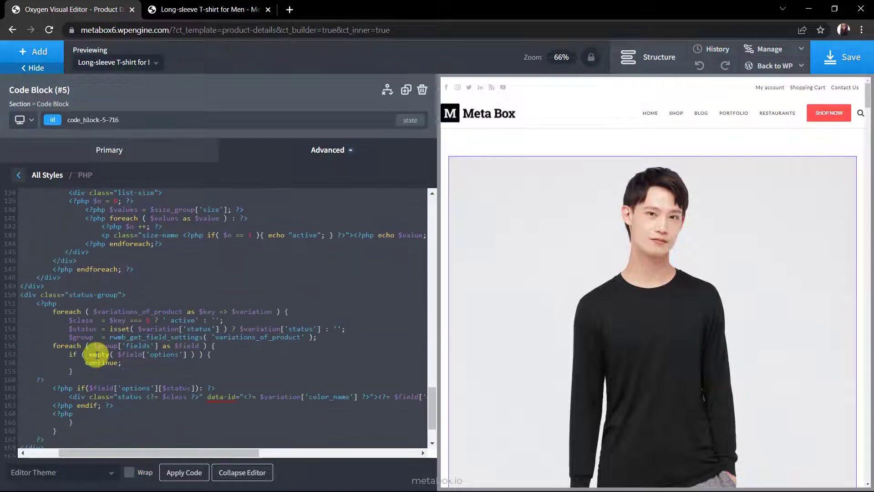
scroll("up", 3)
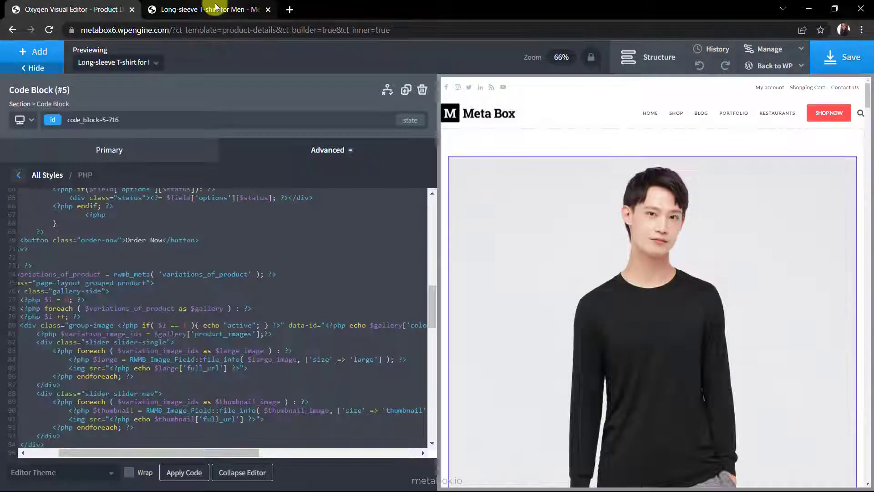
On the live product page select the yellow then black swatch, updating slider images and price.
left_click(210, 9)
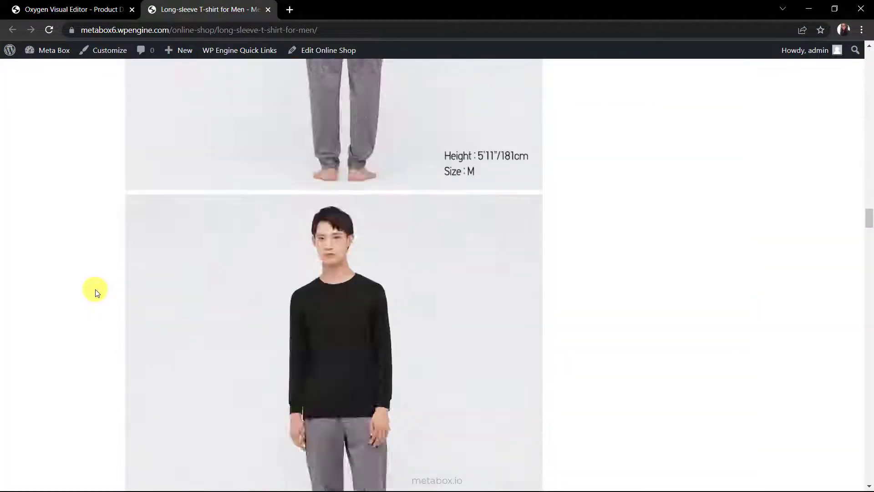
scroll("down", 3)
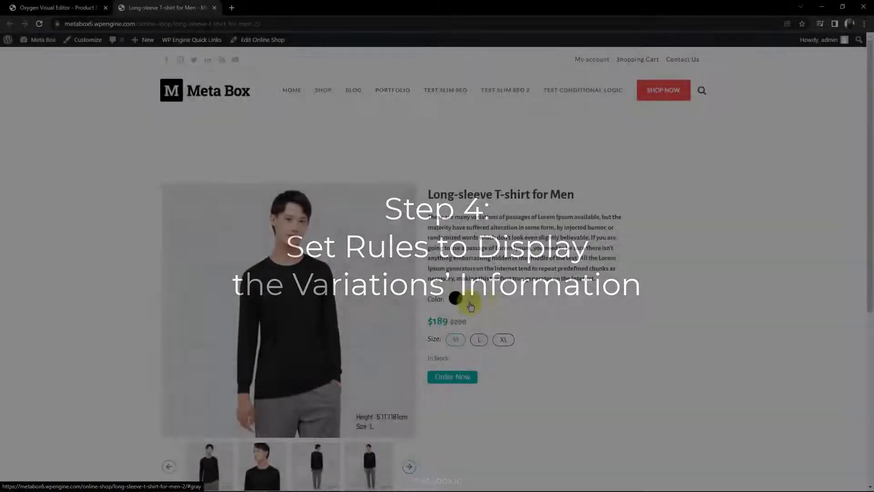
left_click(494, 298)
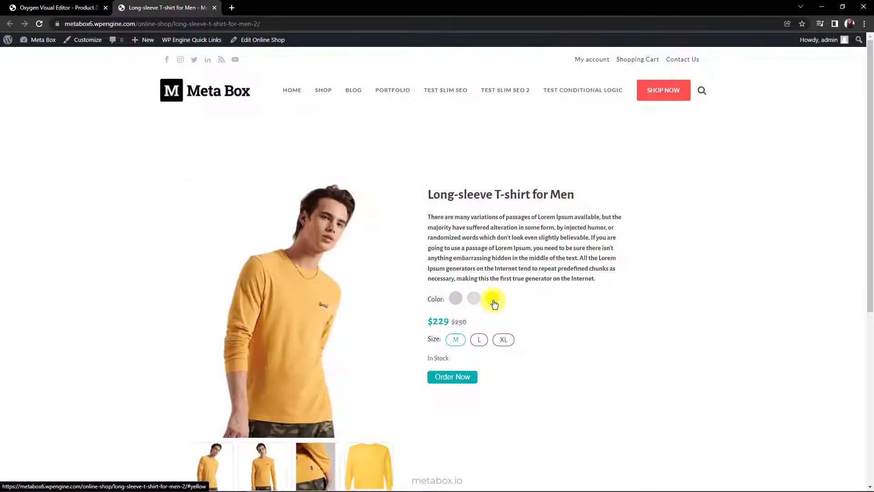
left_click(455, 298)
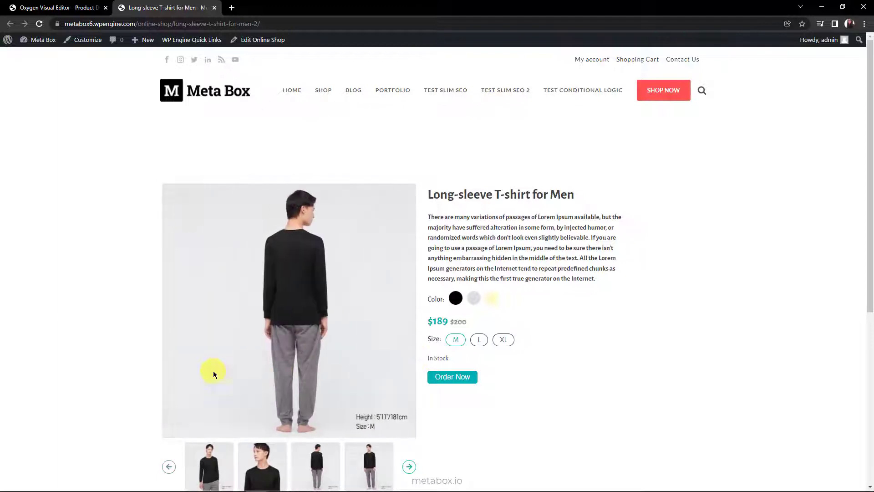
left_click(262, 465)
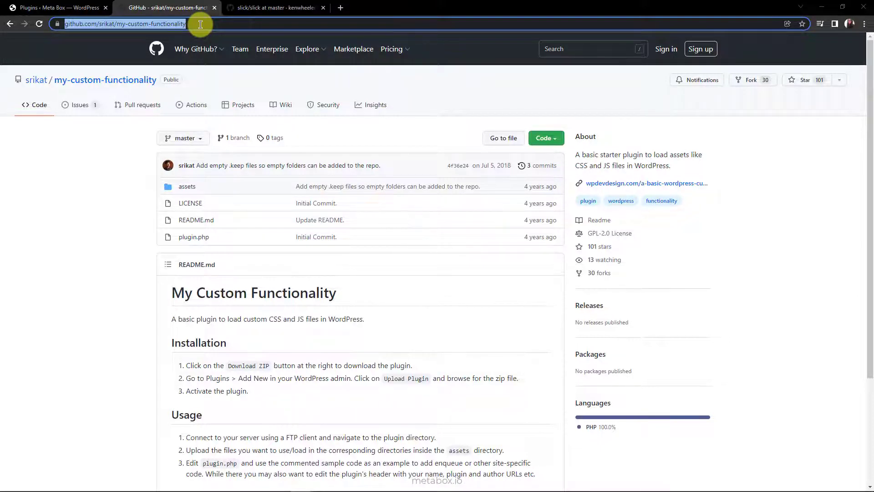
Check the installed plugins page, then switch to the kenwheeler/slick GitHub repository.
left_click(55, 7)
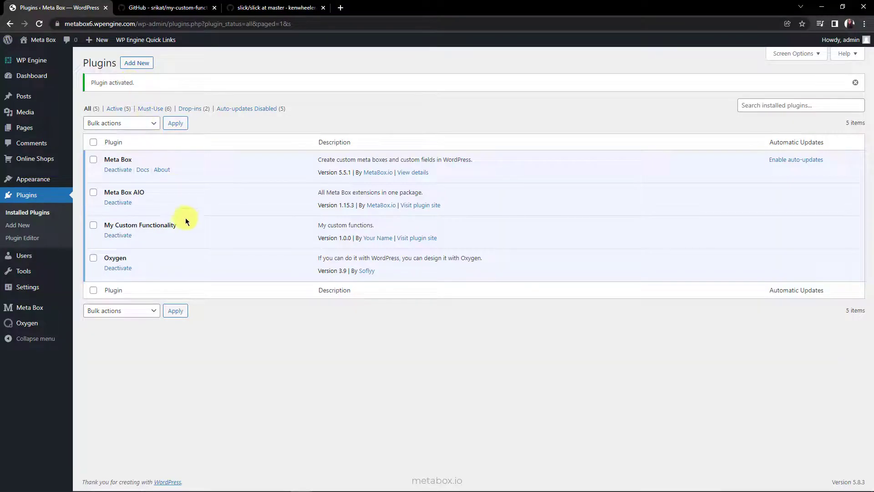
mouse_move(256, 16)
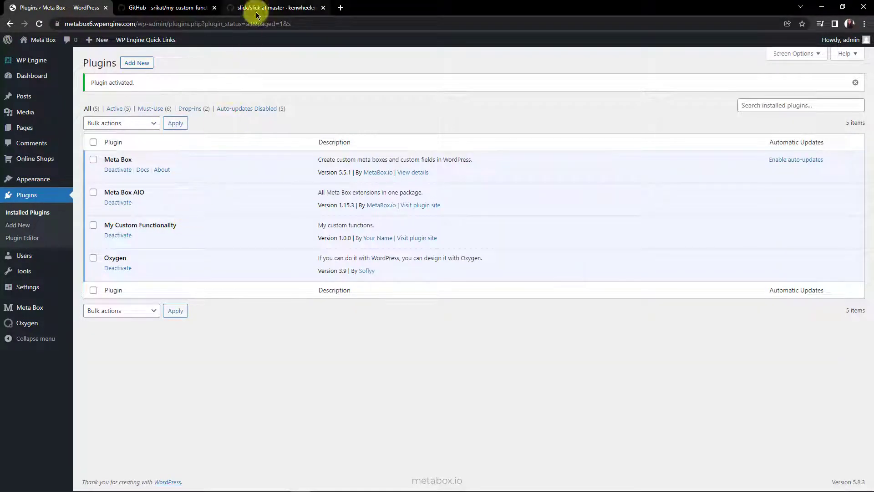
left_click(276, 8)
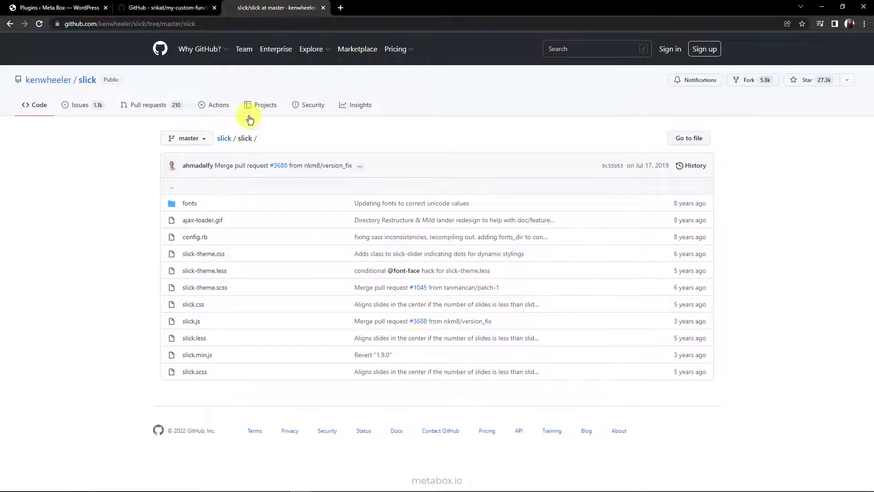
mouse_move(247, 261)
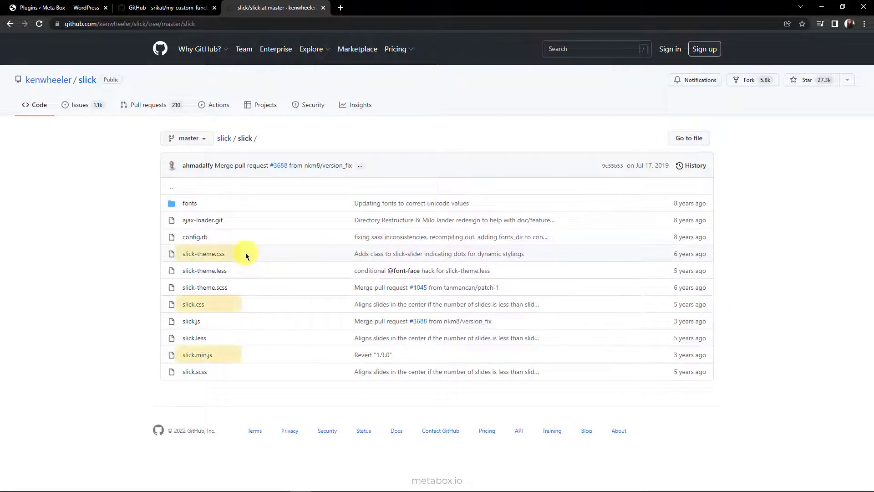
mouse_move(233, 356)
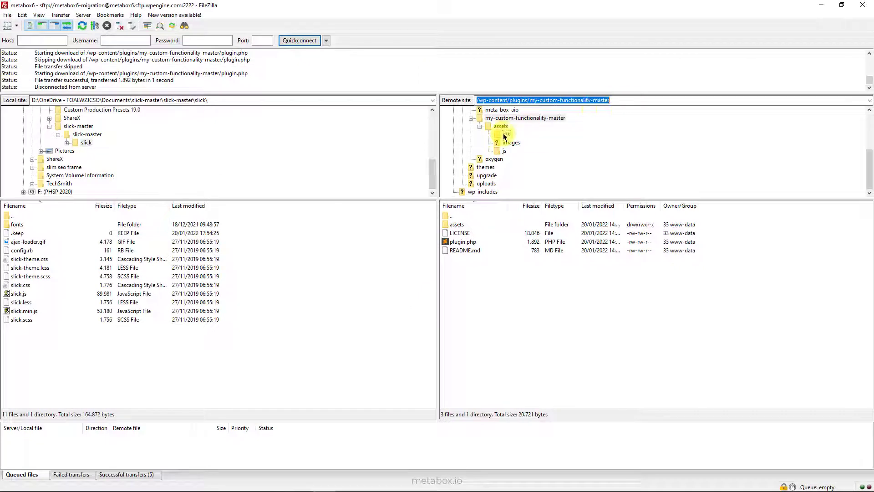
Upload slick.css and slick-theme.css to assets/css, then move to the plugin's js folder.
right_click(20, 285)
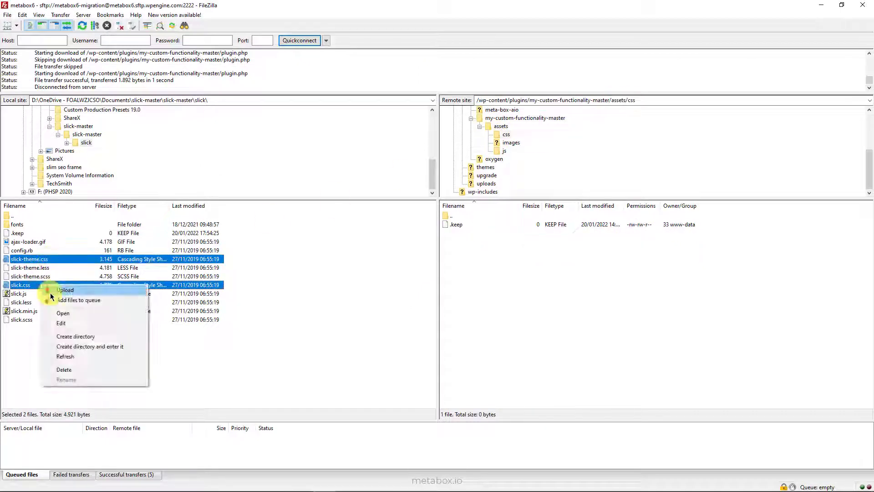
left_click(66, 289)
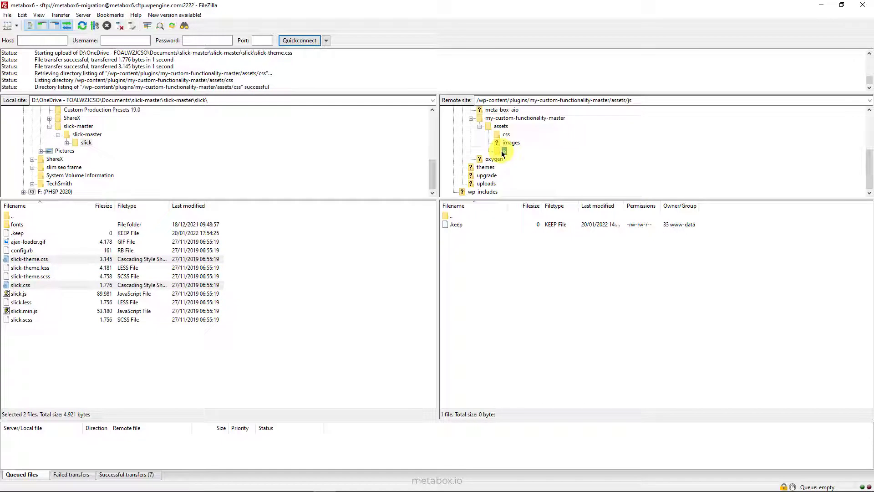
left_click(22, 310)
type("c")
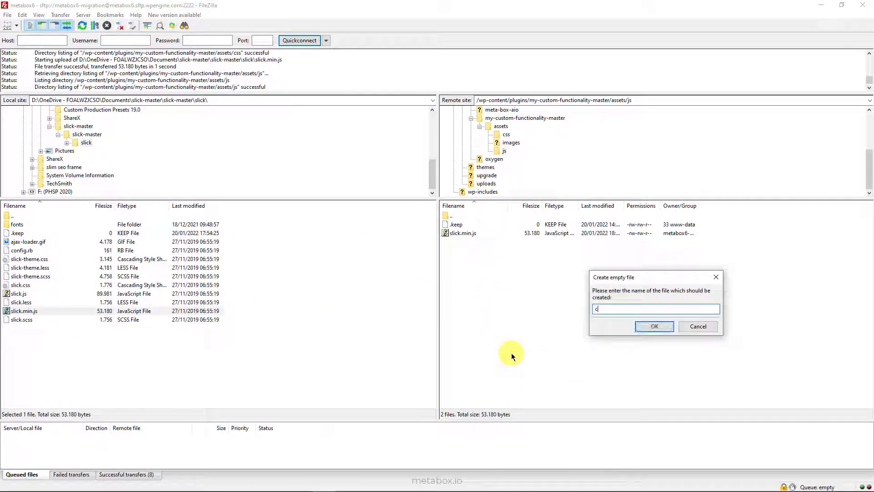
Create an empty custom.js in assets/js and open it for editing.
left_click(653, 325)
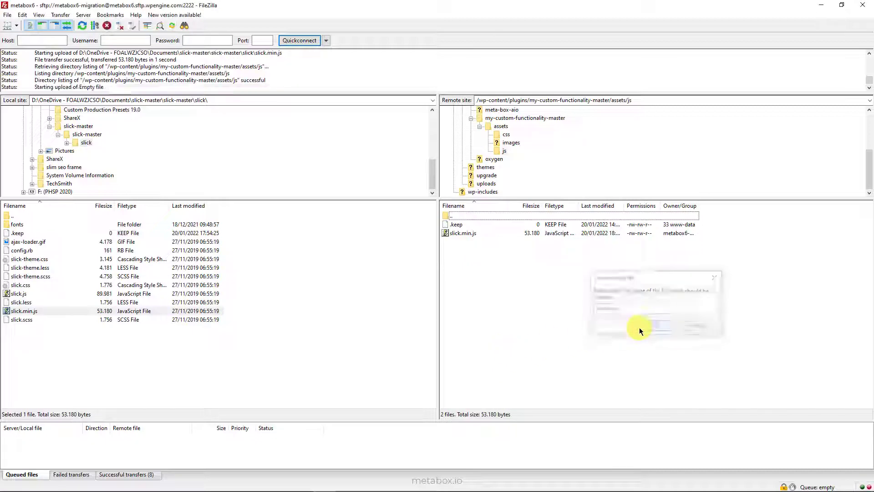
right_click(460, 233)
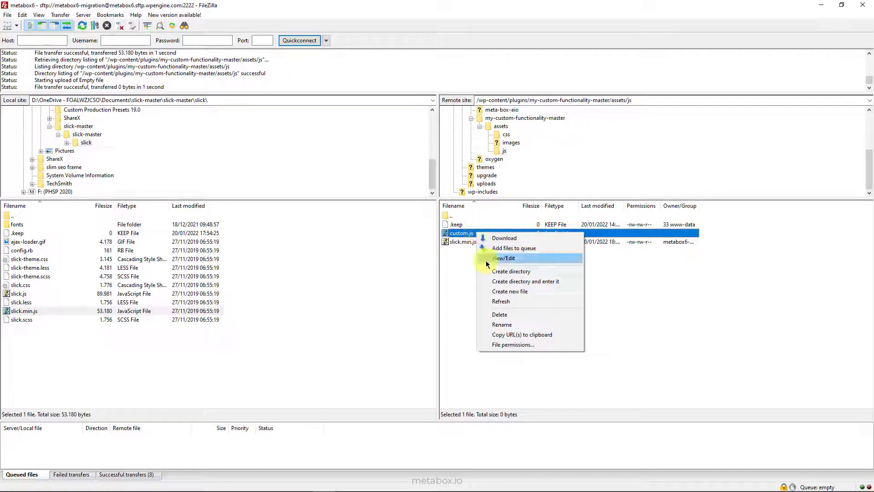
left_click(504, 258)
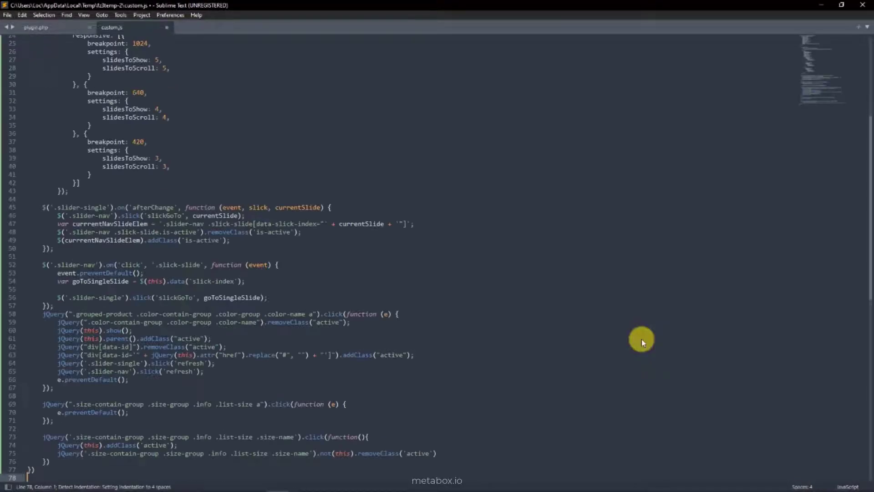
scroll("up", 3)
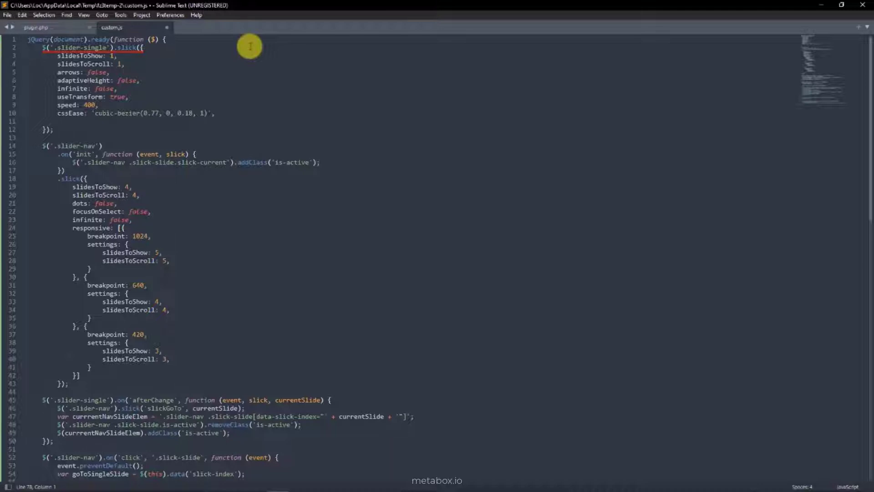
mouse_move(346, 162)
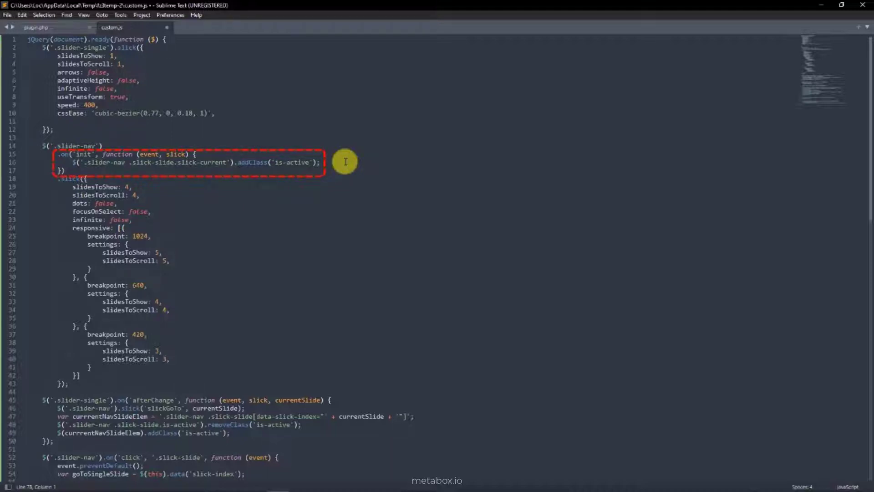
scroll("down", 3)
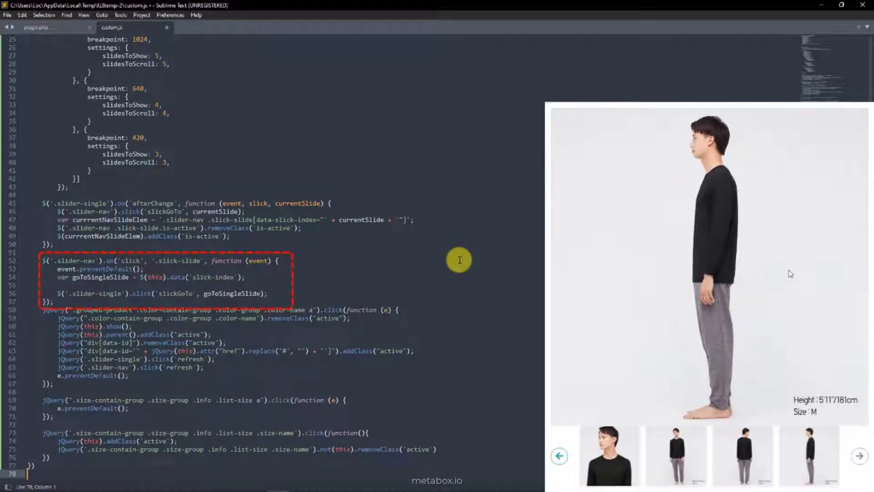
mouse_move(649, 426)
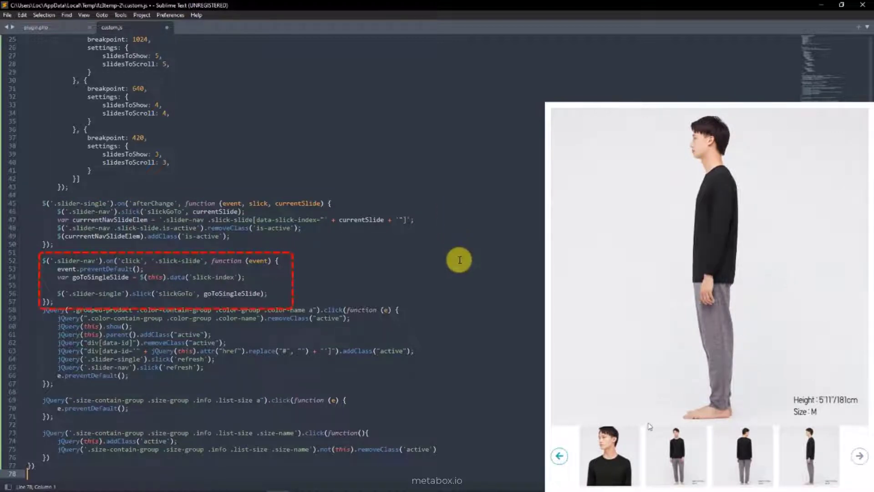
left_click(609, 454)
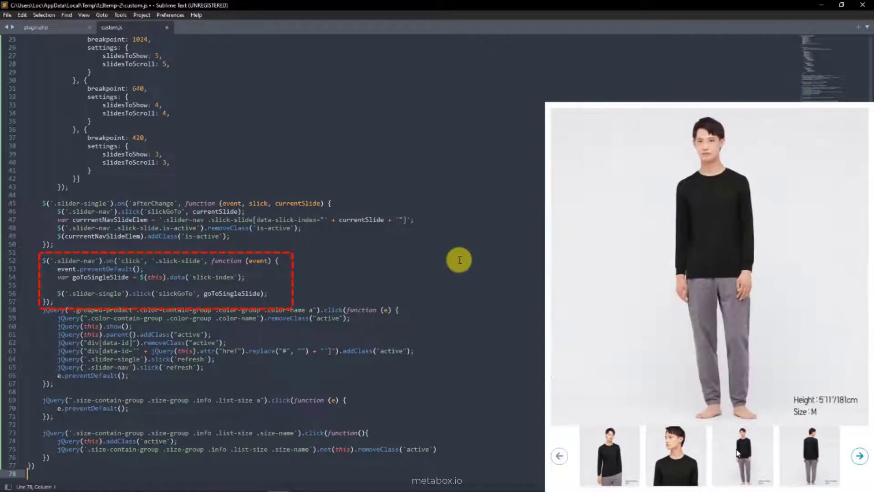
left_click(808, 455)
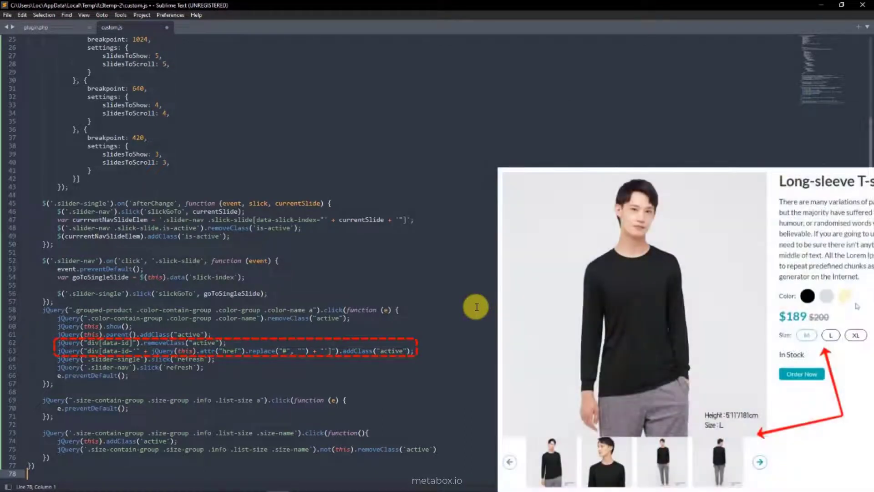
left_click(845, 295)
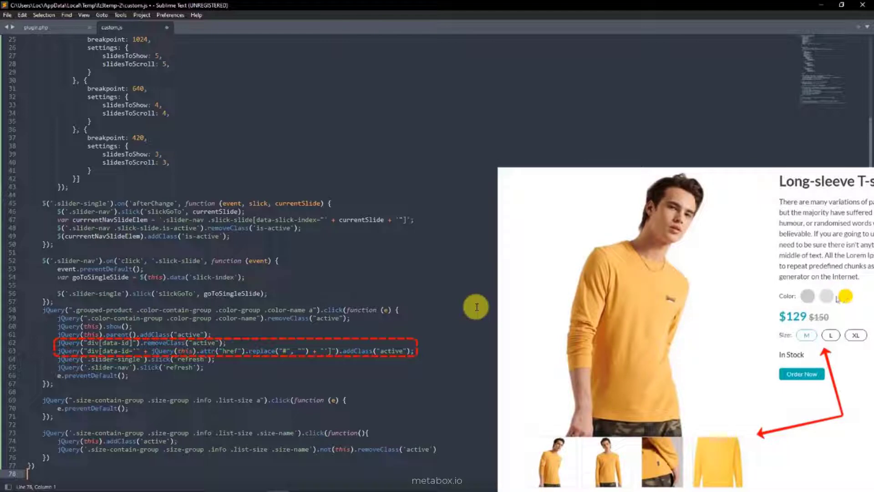
left_click(825, 296)
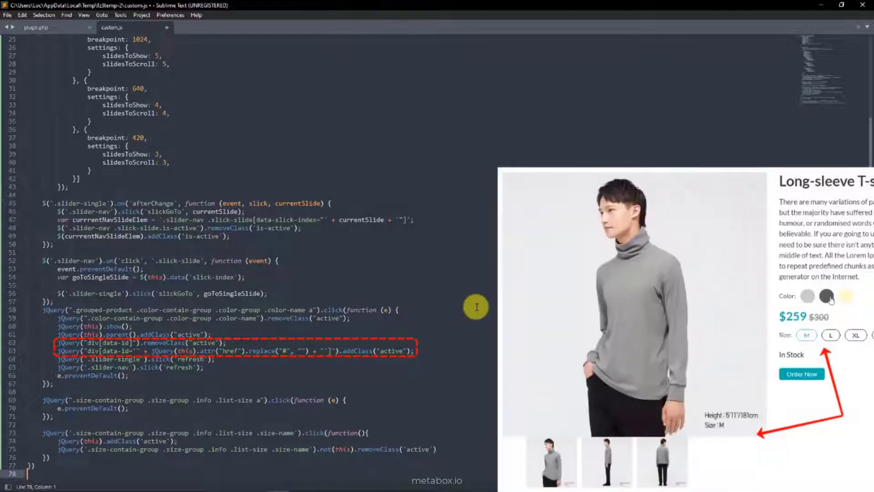
left_click(827, 296)
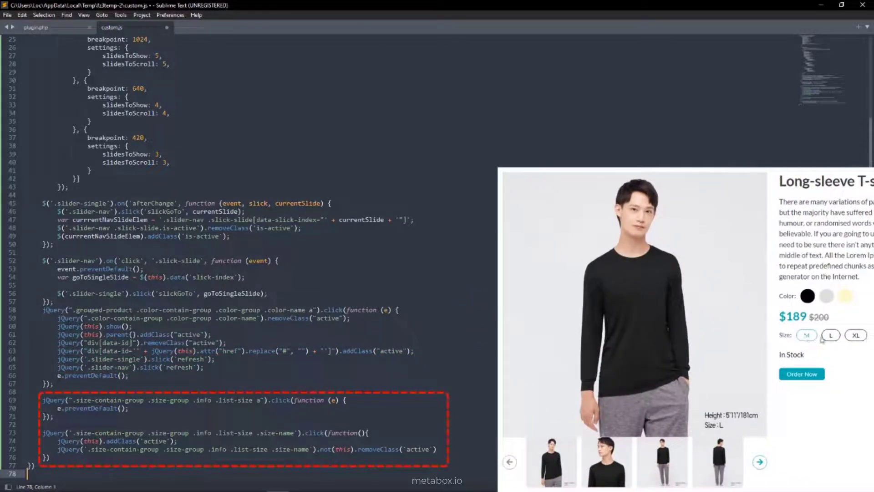
left_click(856, 334)
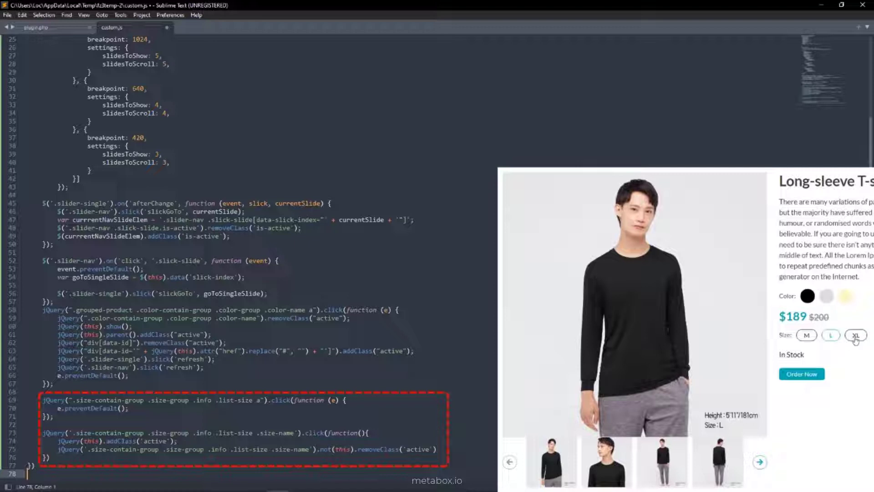
key("ctrl+s")
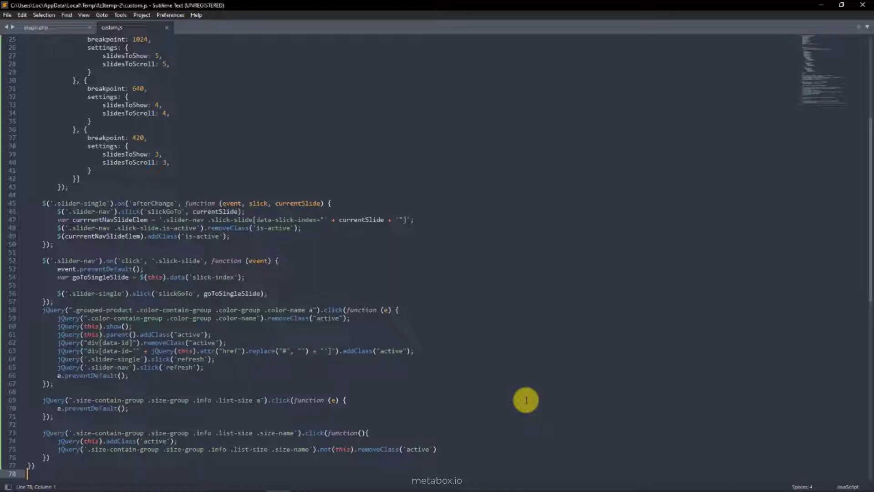
Scroll through the live product page where variation images still stack unstyled.
left_click(36, 27)
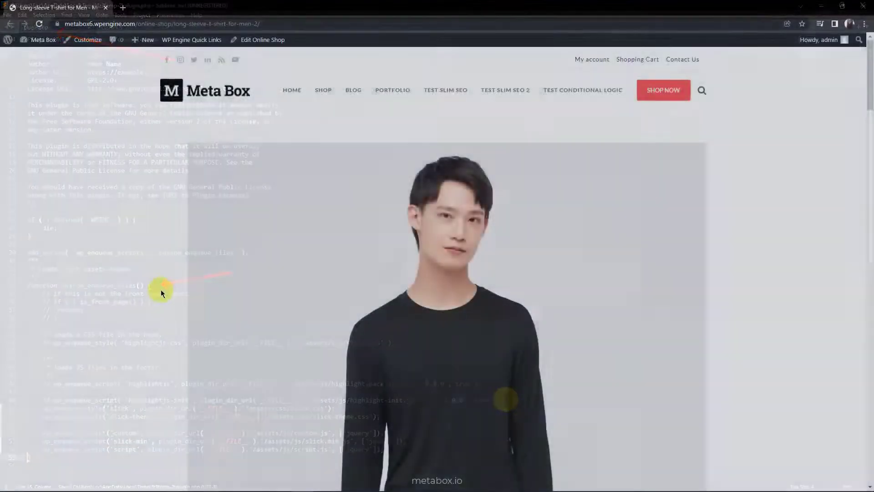
scroll("down", 3)
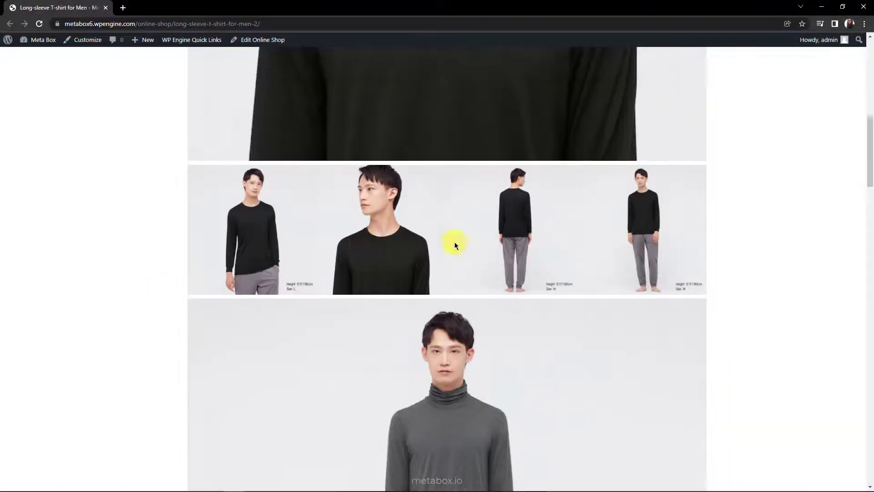
scroll("down", 3)
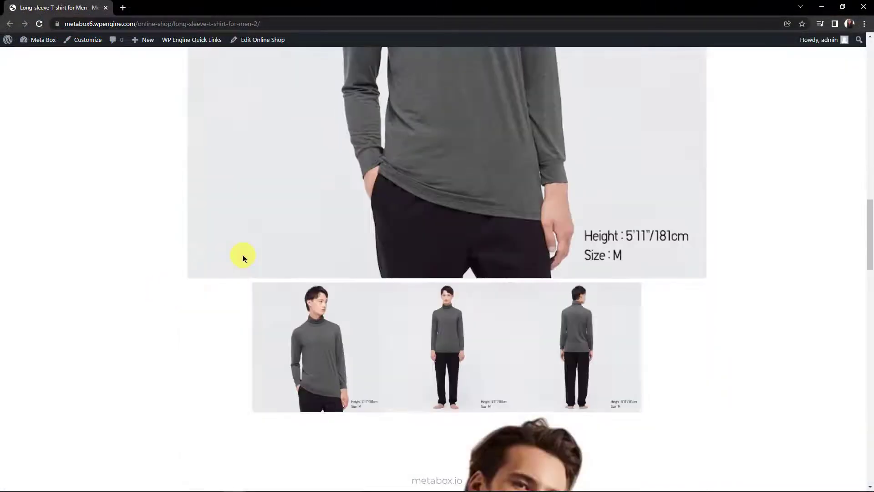
scroll("down", 3)
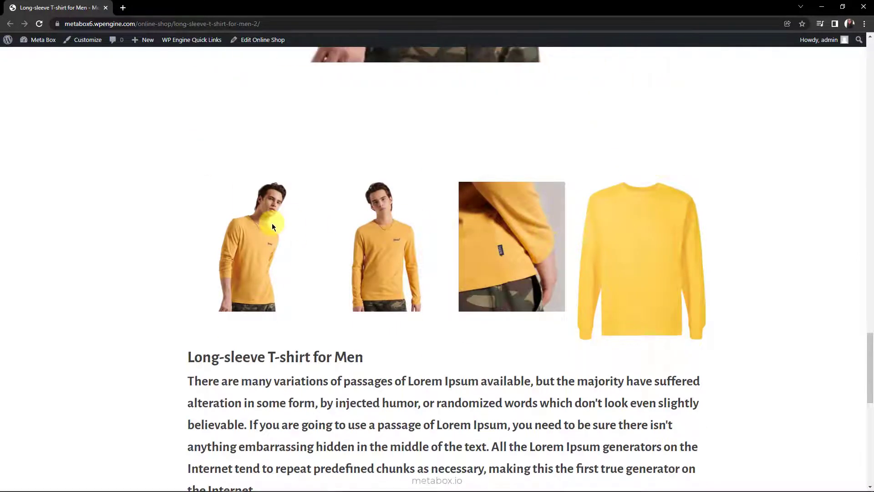
scroll("up", 3)
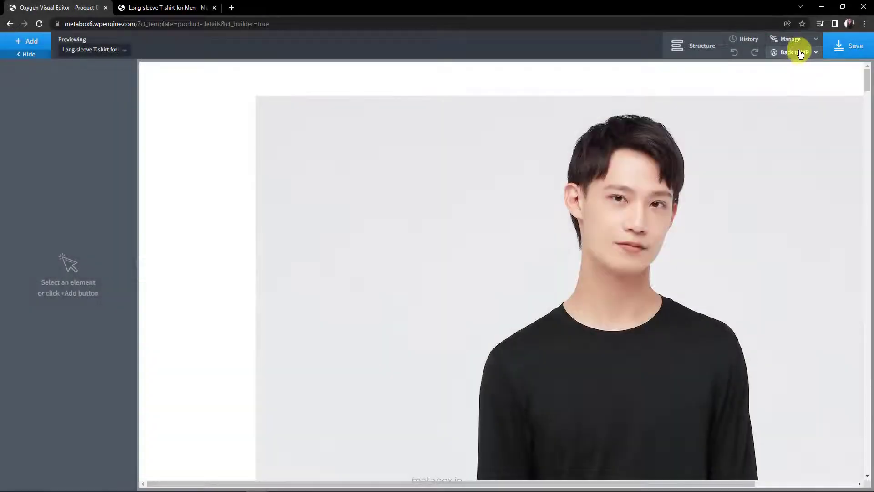
Create a new Oxygen stylesheet named css_variations via Manage > Stylesheets.
left_click(790, 39)
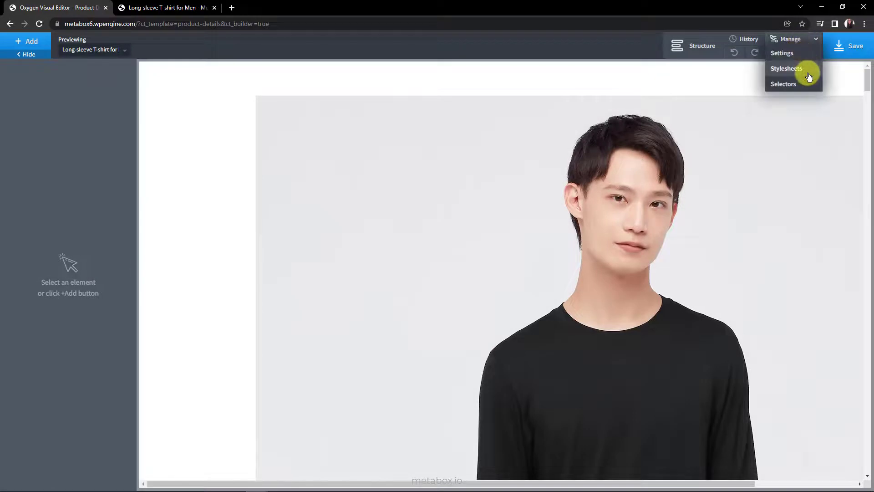
left_click(785, 68)
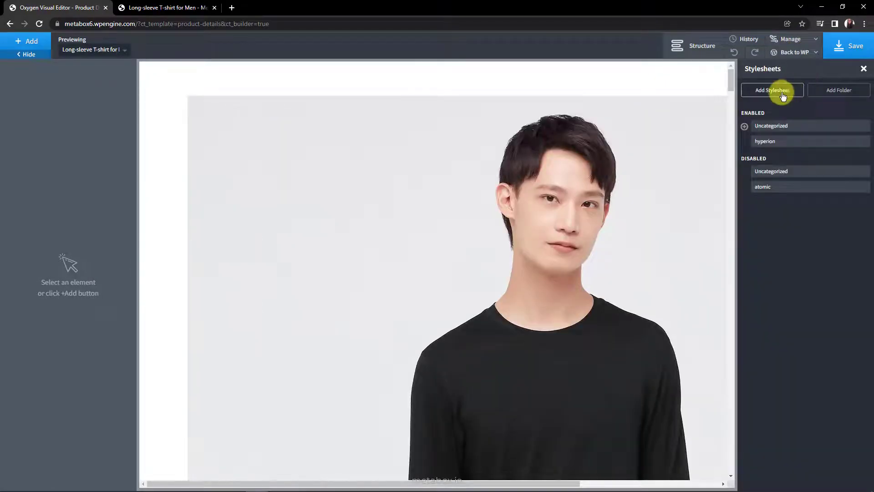
left_click(771, 90)
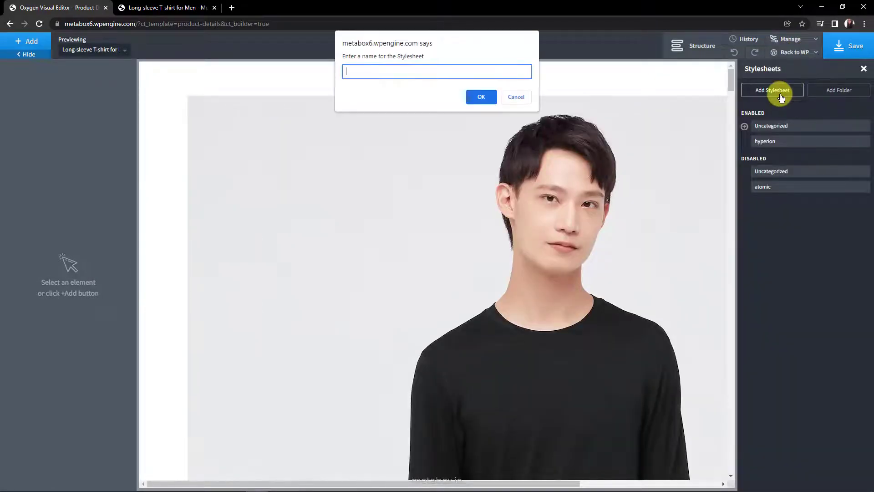
type("css_variations")
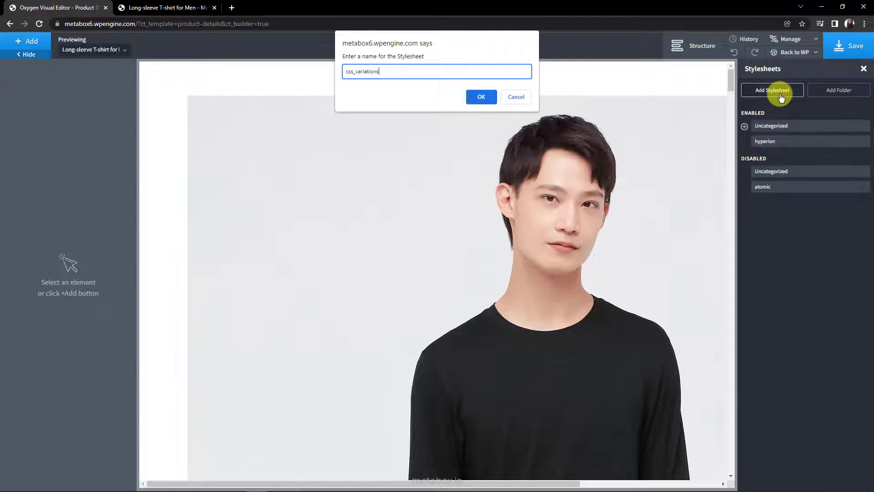
left_click(481, 97)
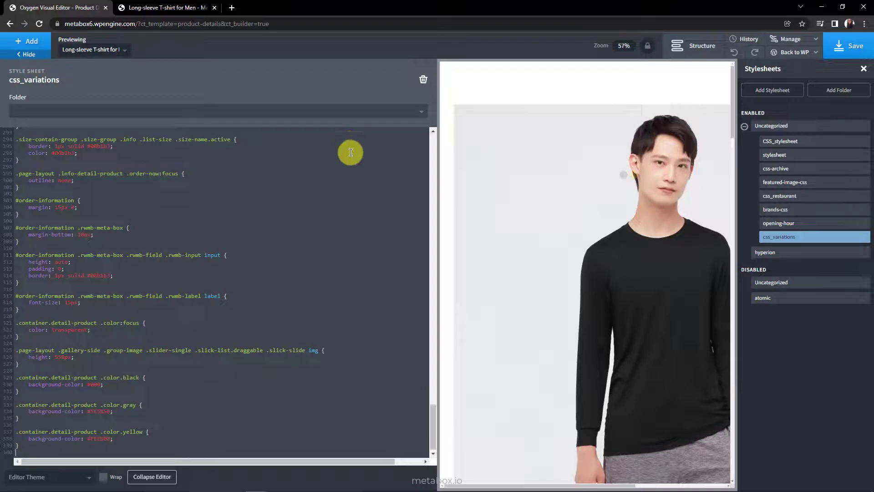
Paste and review the product page CSS with black, gray and yellow swatch rules.
scroll("up", 3)
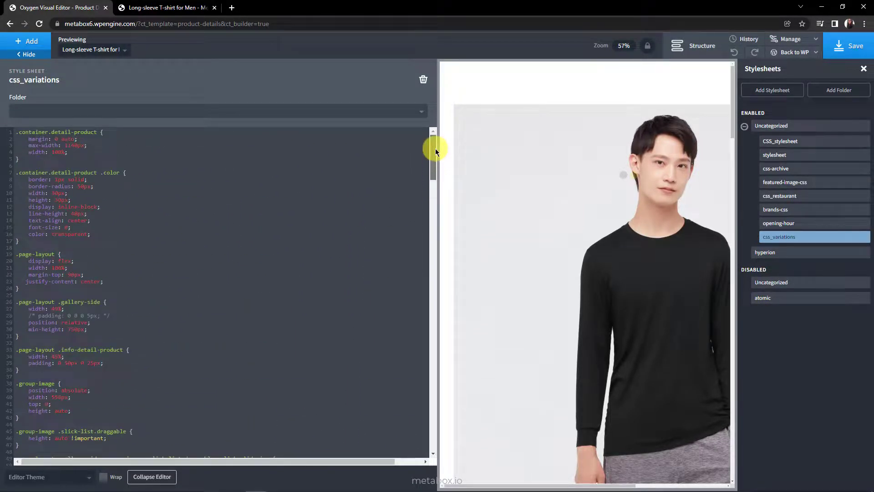
scroll("down", 3)
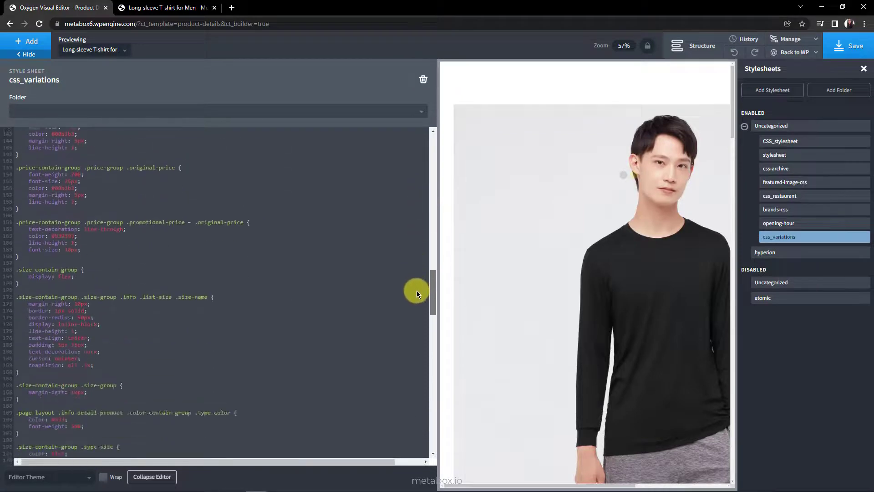
scroll("down", 3)
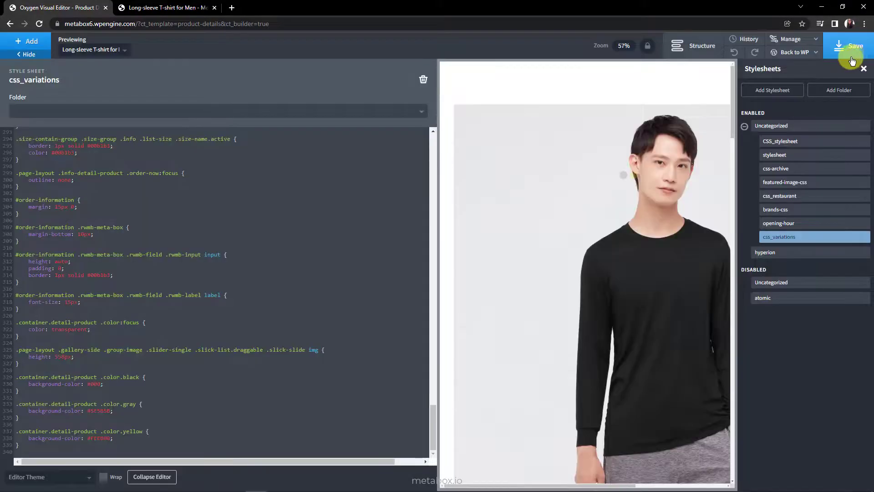
Save the changes and switch the live page to the gray and yellow shirt variations.
left_click(168, 7)
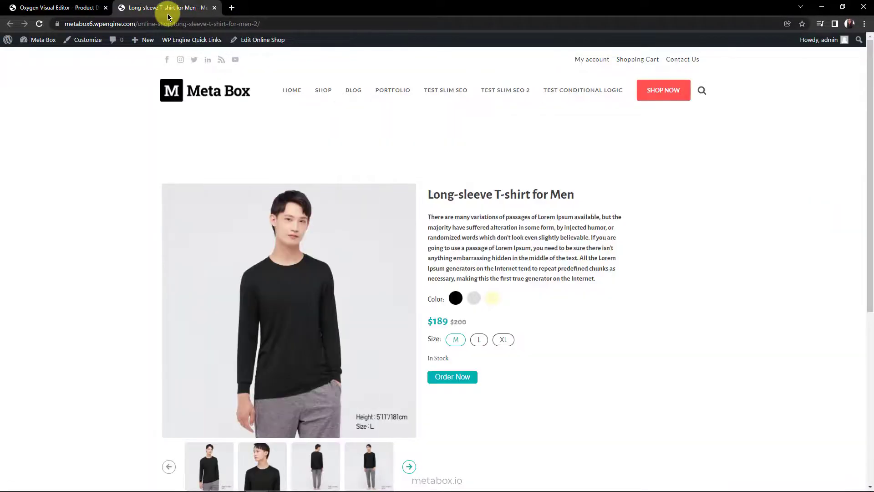
left_click(474, 299)
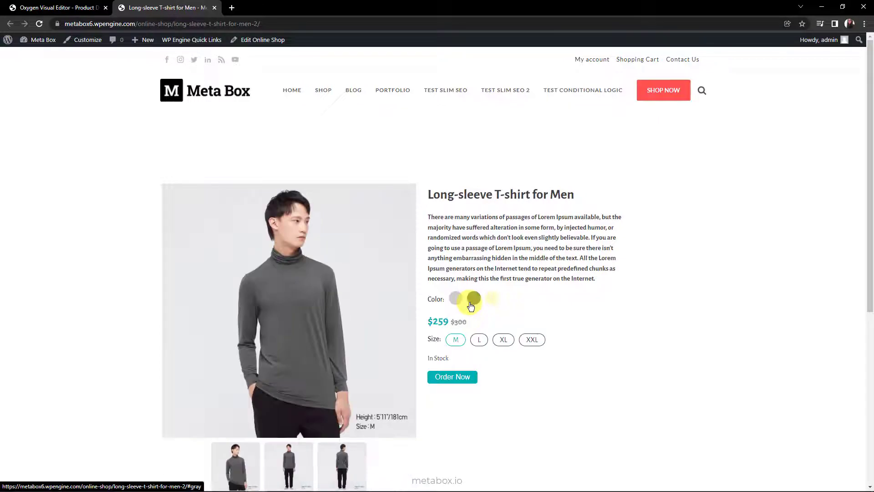
left_click(490, 298)
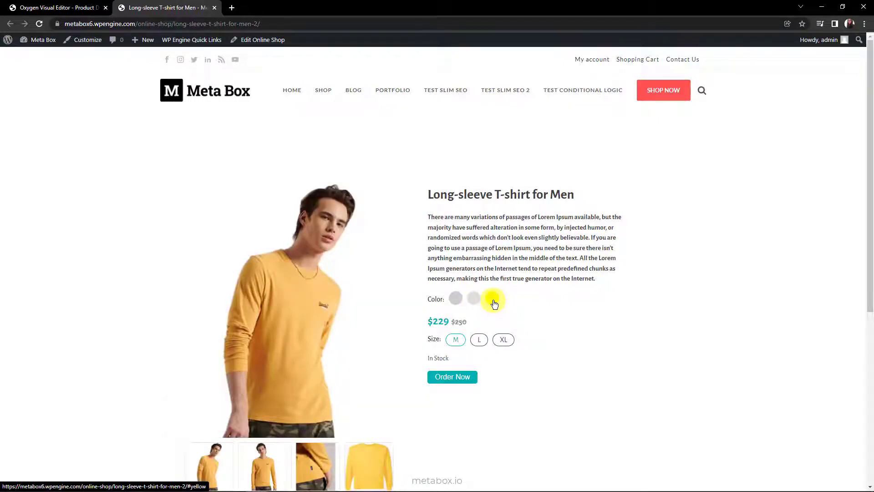
left_click(493, 299)
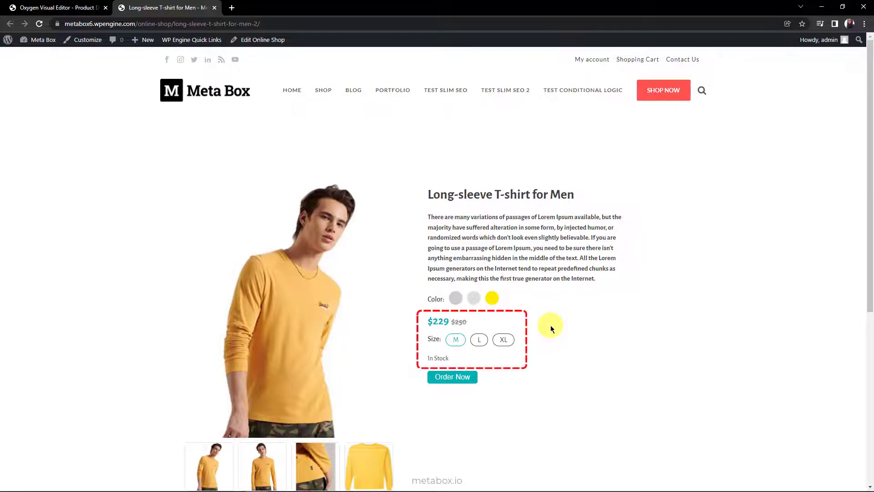
mouse_move(543, 326)
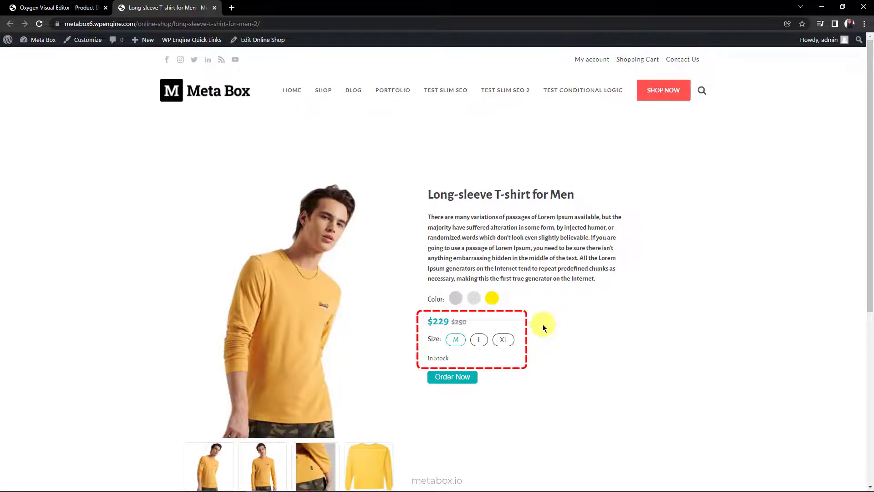
Return to the black variation and show another black photo via a gallery thumbnail.
left_click(455, 299)
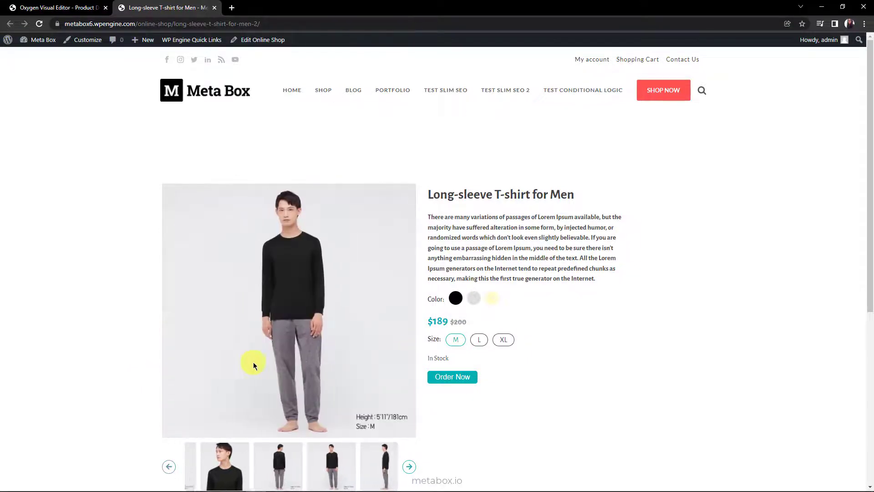
left_click(262, 465)
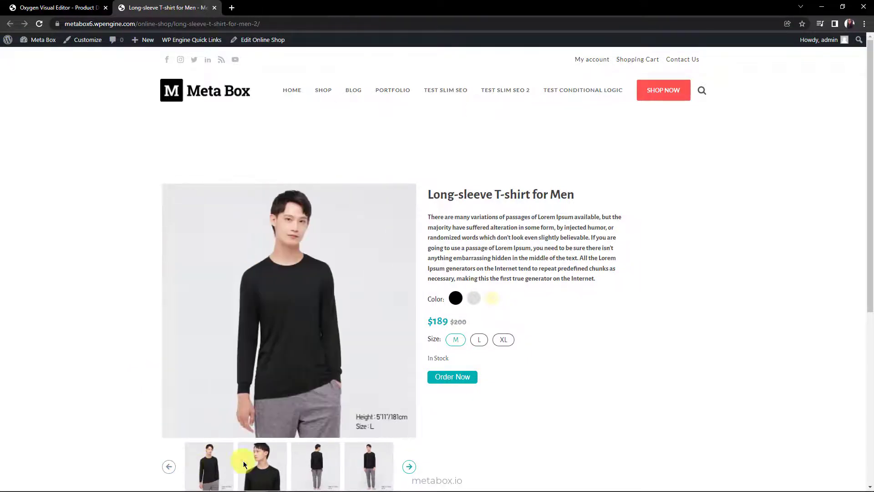